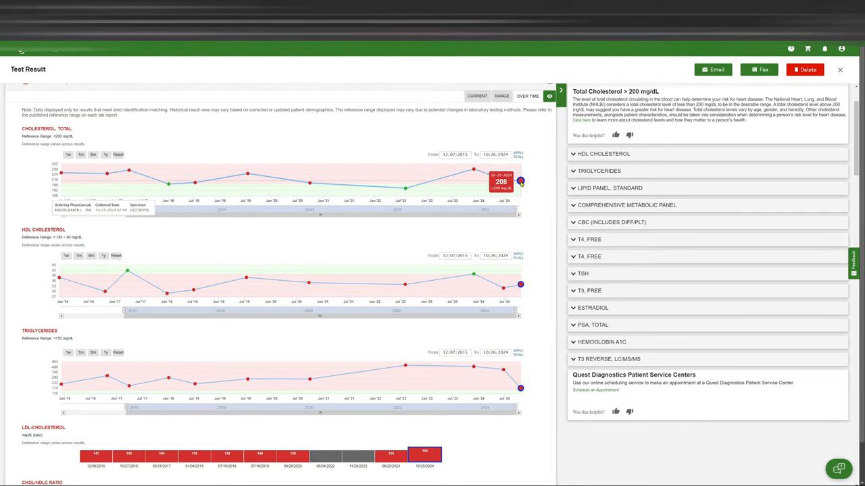
pyautogui.moveTo(520, 181)
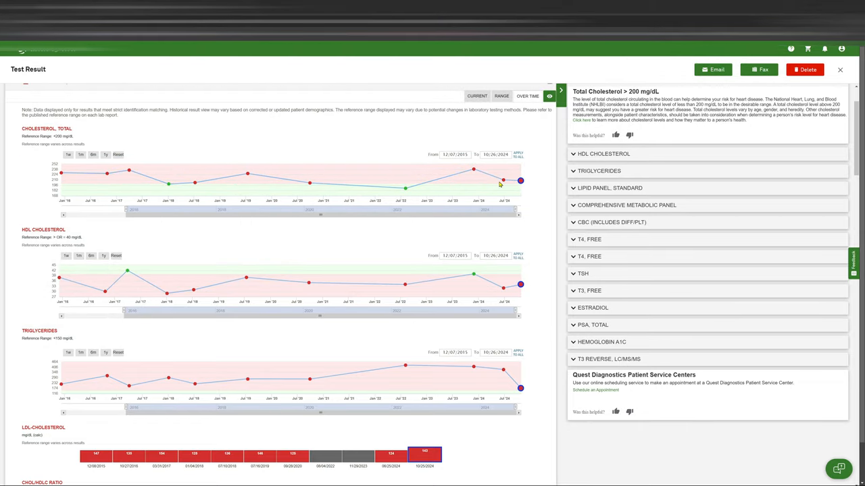
pyautogui.moveTo(520, 181)
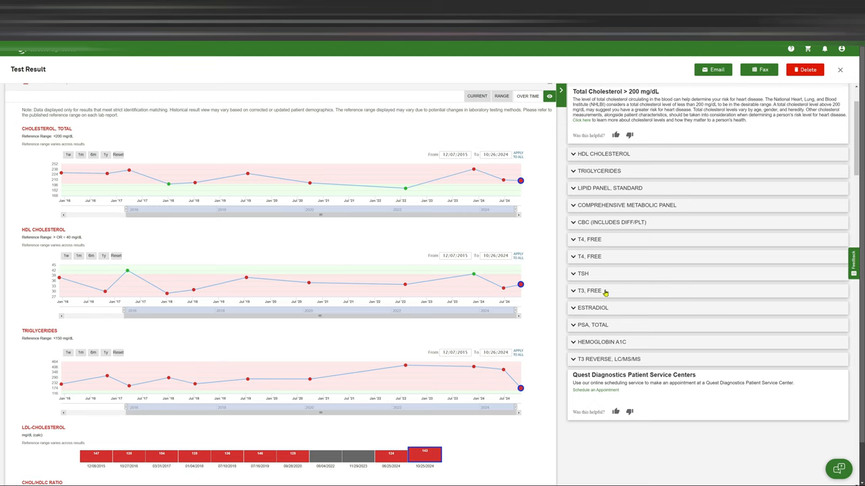
pyautogui.moveTo(500, 296)
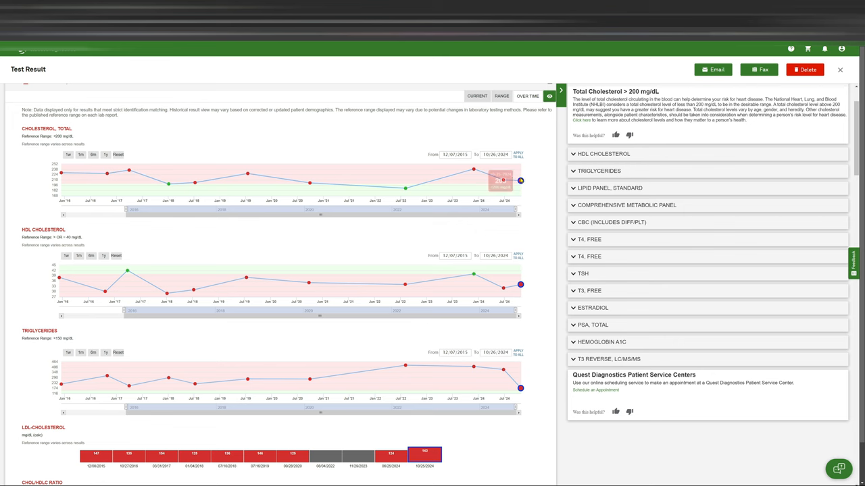
pyautogui.scroll(-3)
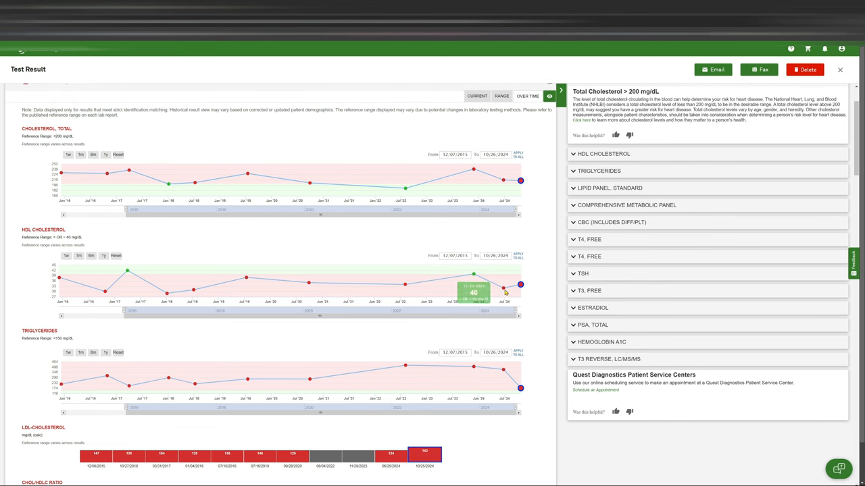
pyautogui.moveTo(505, 181)
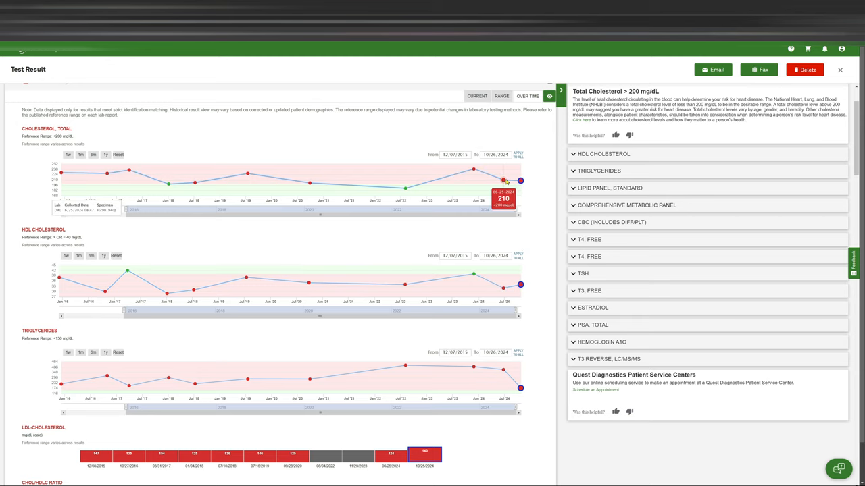
pyautogui.moveTo(520, 181)
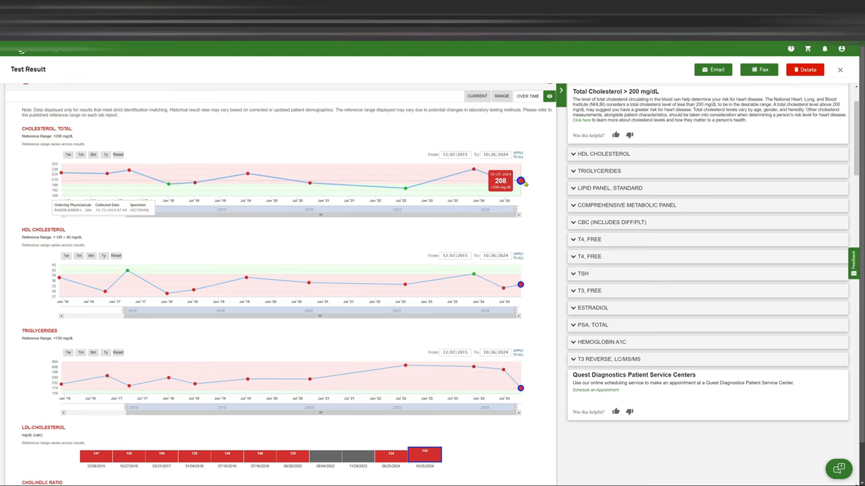
pyautogui.moveTo(537, 227)
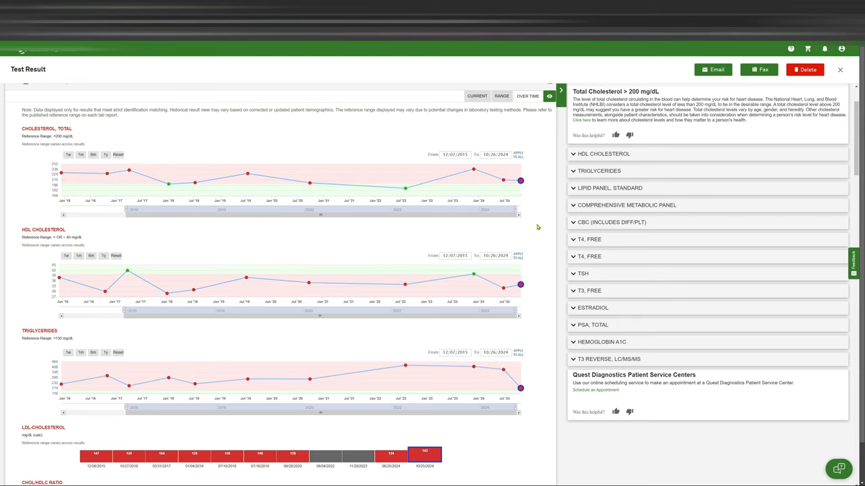
pyautogui.scroll(-3)
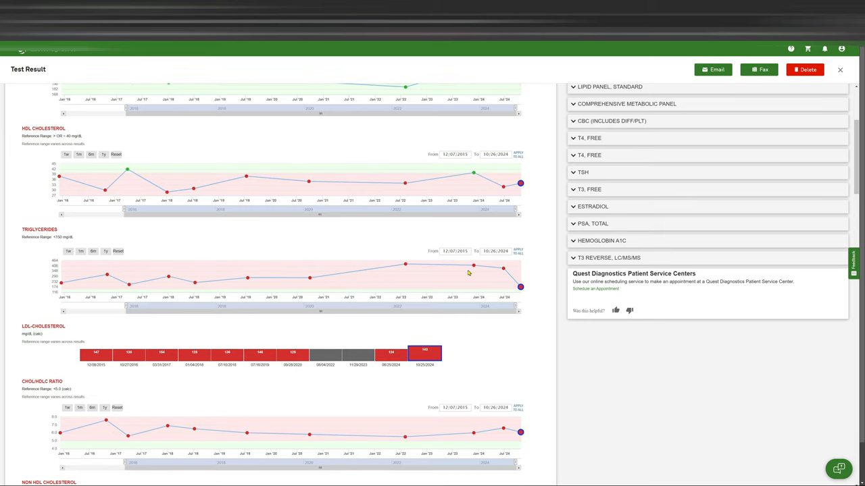
pyautogui.moveTo(511, 278)
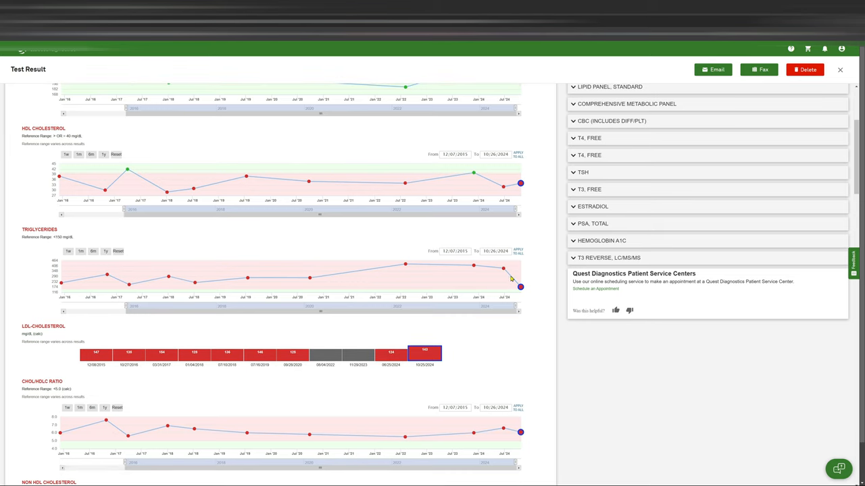
pyautogui.moveTo(520, 286)
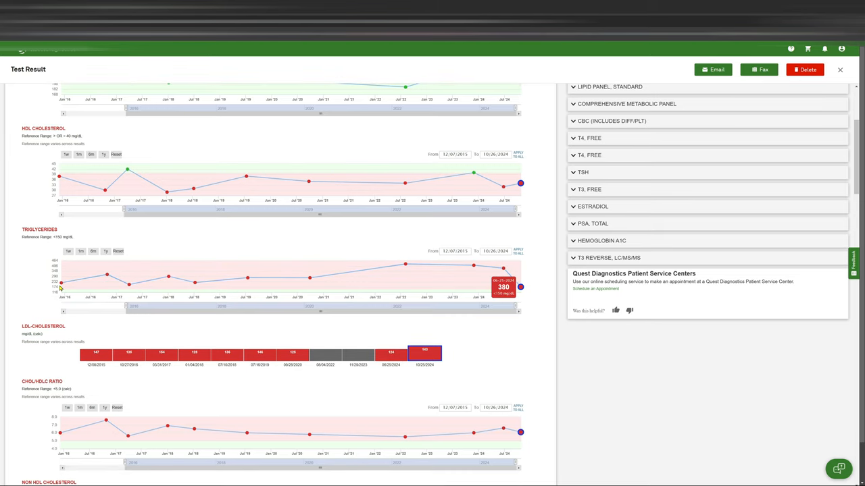
pyautogui.moveTo(127, 284)
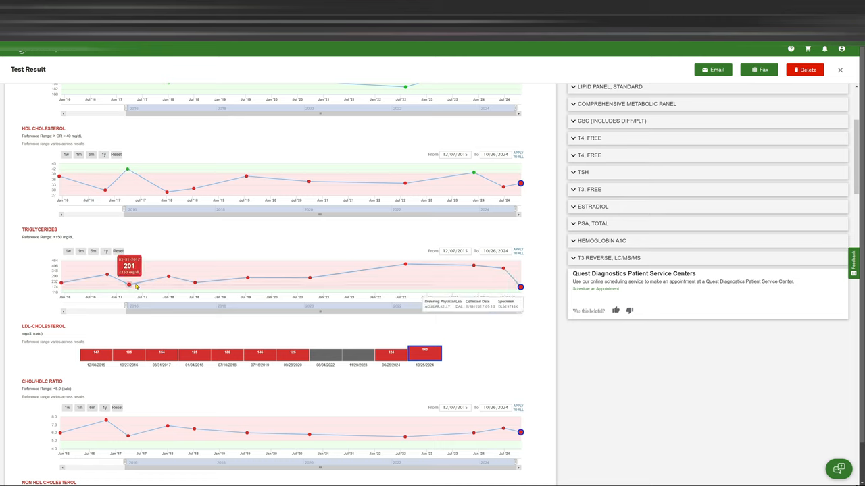
pyautogui.moveTo(405, 264)
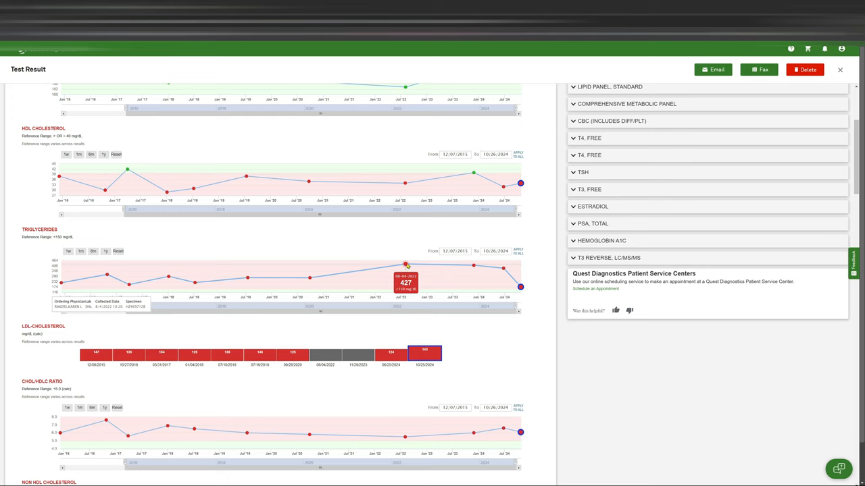
pyautogui.moveTo(472, 265)
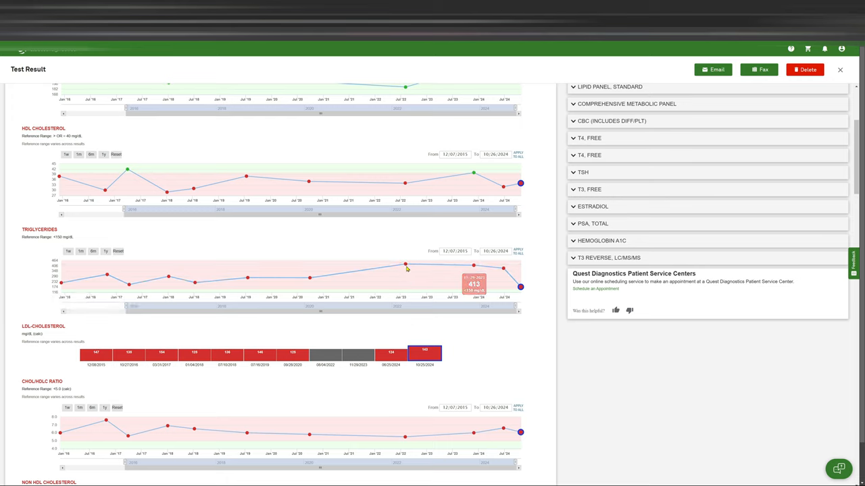
pyautogui.moveTo(475, 265)
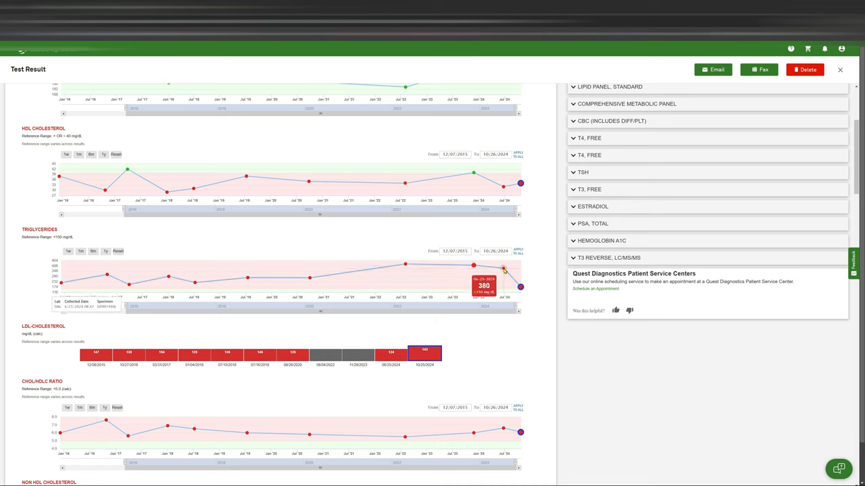
pyautogui.moveTo(522, 286)
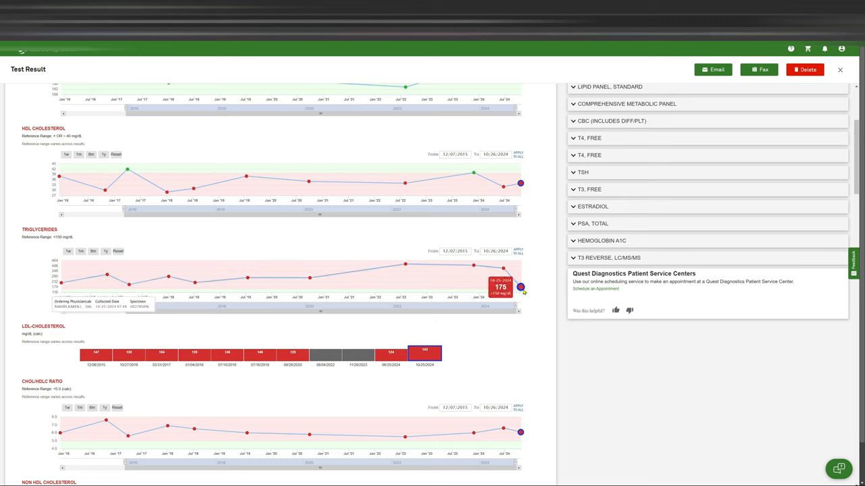
pyautogui.moveTo(505, 269)
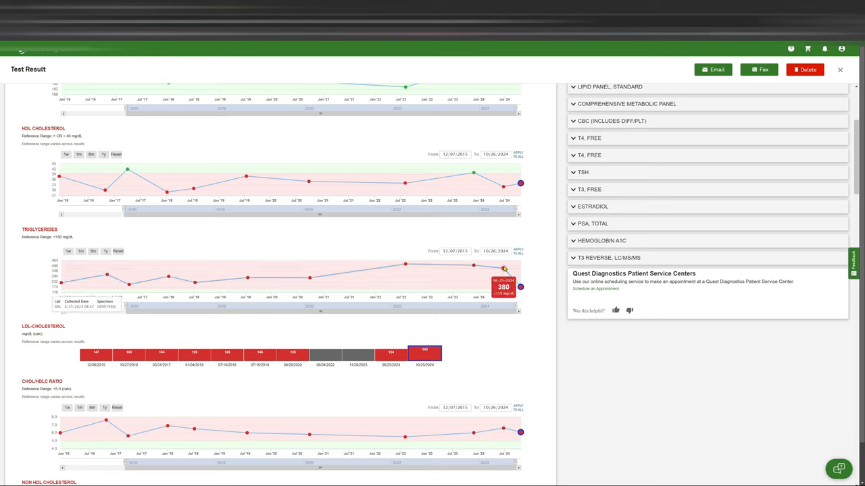
pyautogui.moveTo(473, 265)
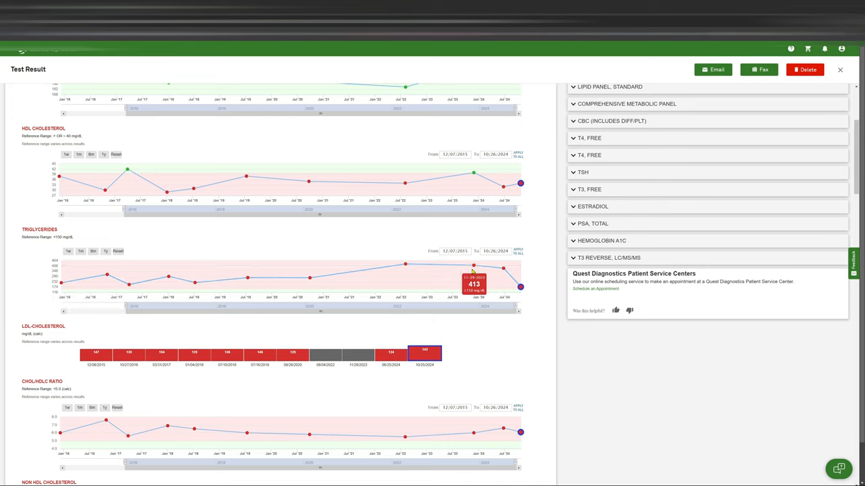
pyautogui.moveTo(502, 269)
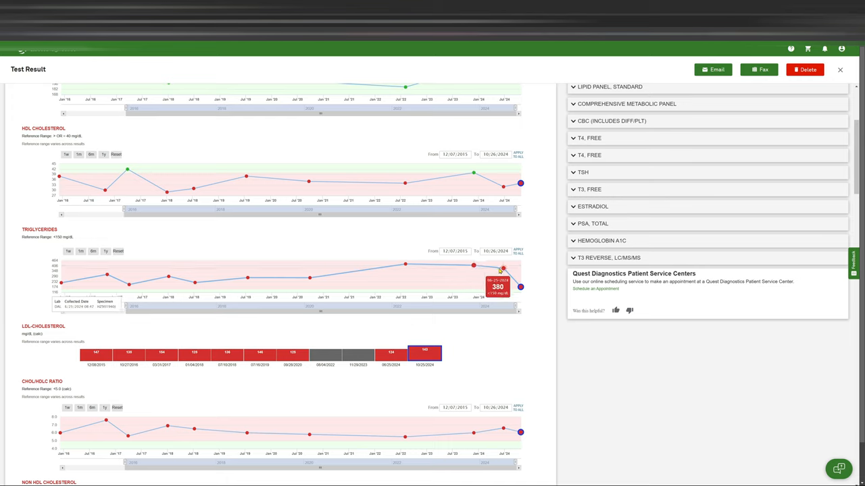
pyautogui.moveTo(473, 265)
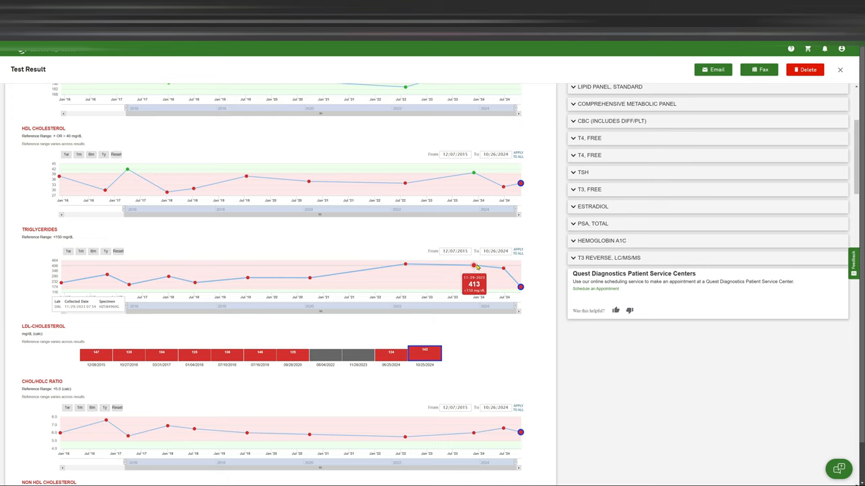
pyautogui.moveTo(505, 269)
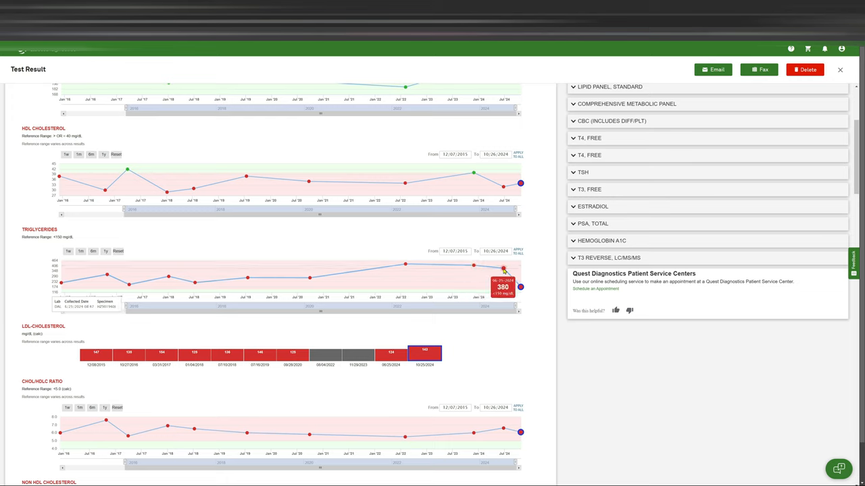
pyautogui.moveTo(502, 273)
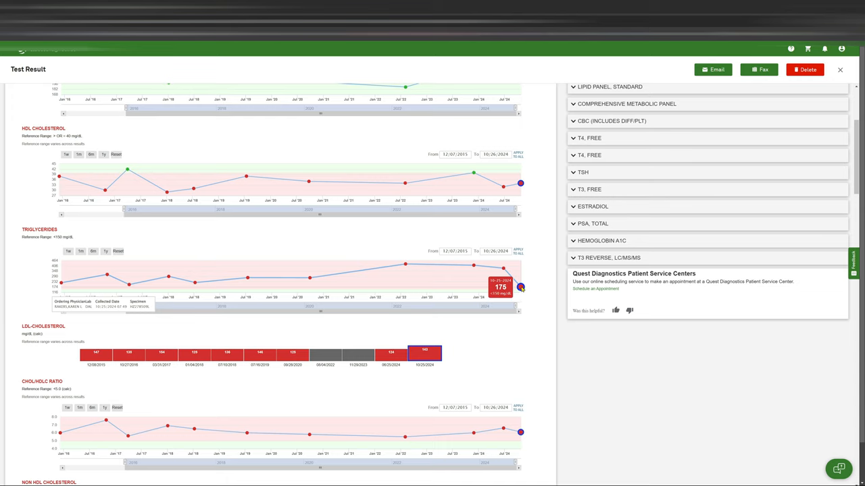
pyautogui.moveTo(489, 284)
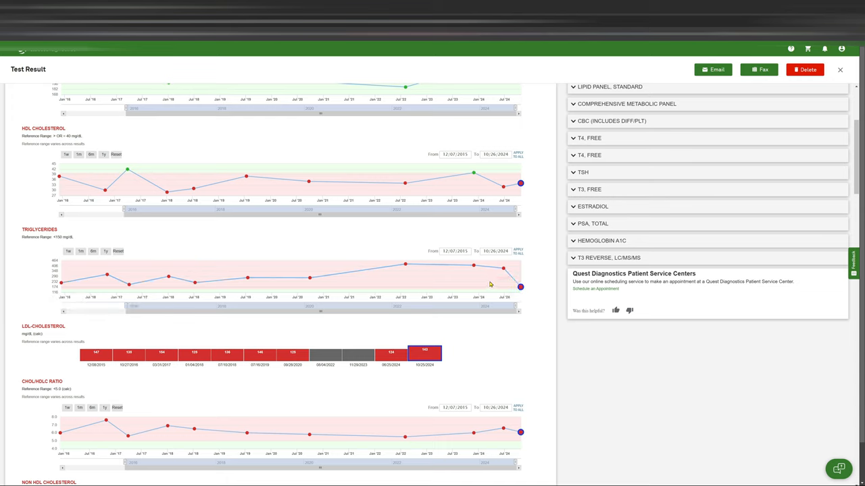
pyautogui.moveTo(520, 286)
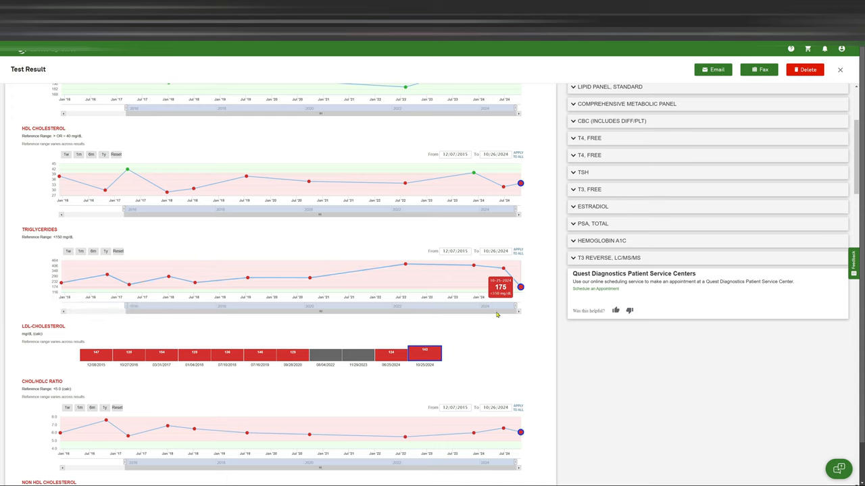
pyautogui.scroll(-3)
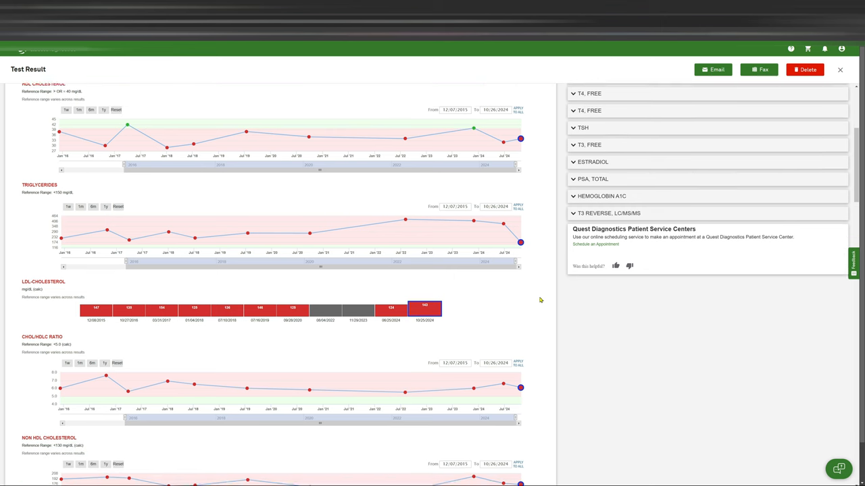
pyautogui.scroll(-3)
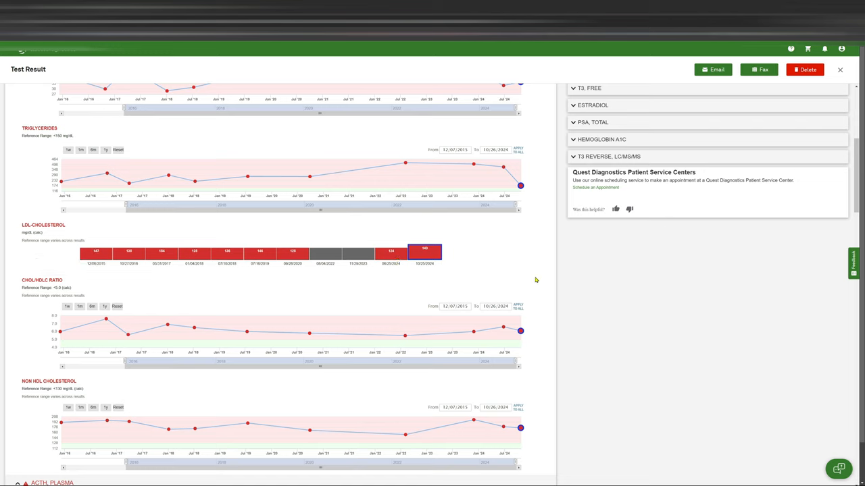
pyautogui.moveTo(546, 314)
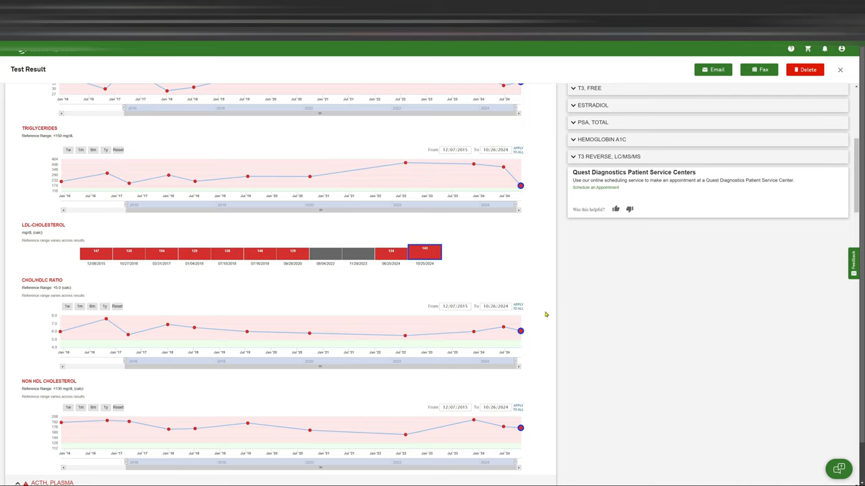
pyautogui.moveTo(24, 285)
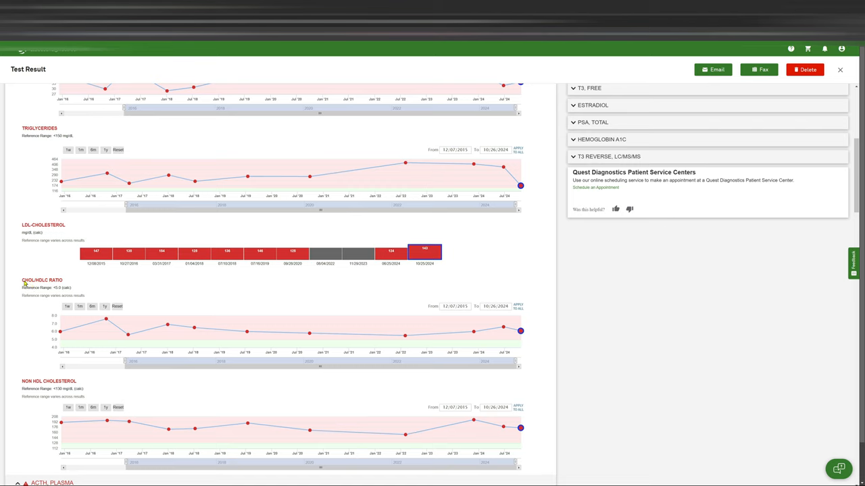
pyautogui.moveTo(520, 331)
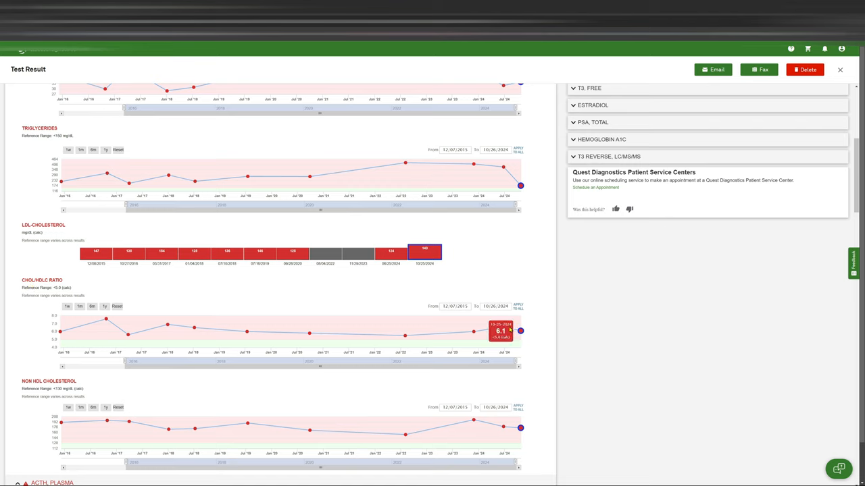
pyautogui.moveTo(539, 358)
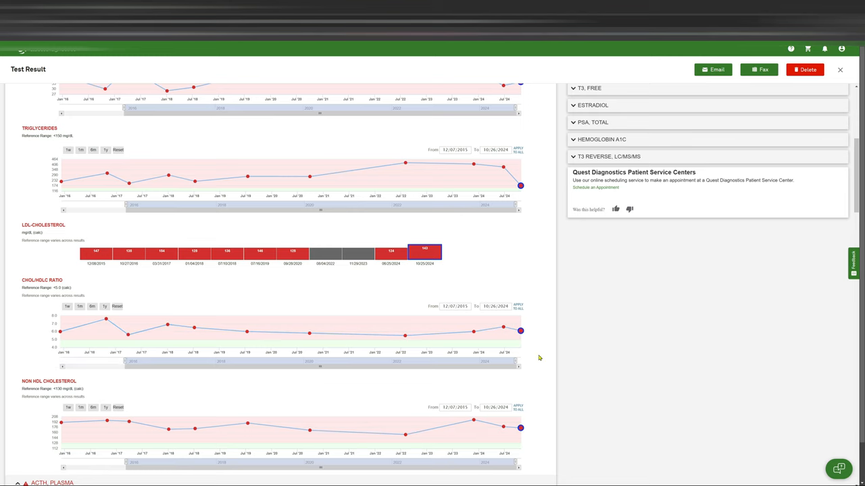
pyautogui.moveTo(520, 331)
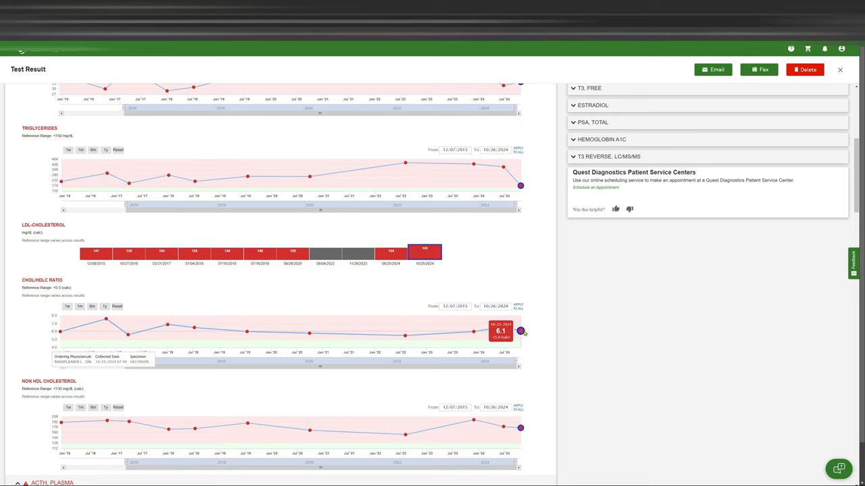
pyautogui.scroll(-3)
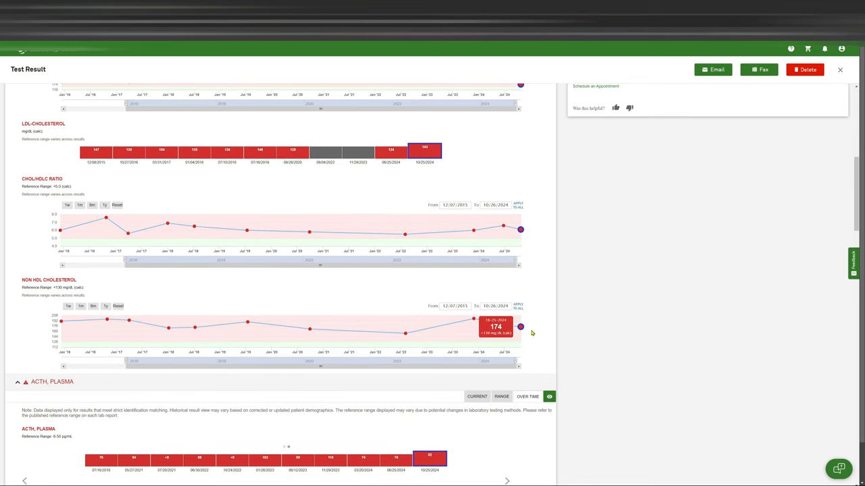
pyautogui.scroll(-3)
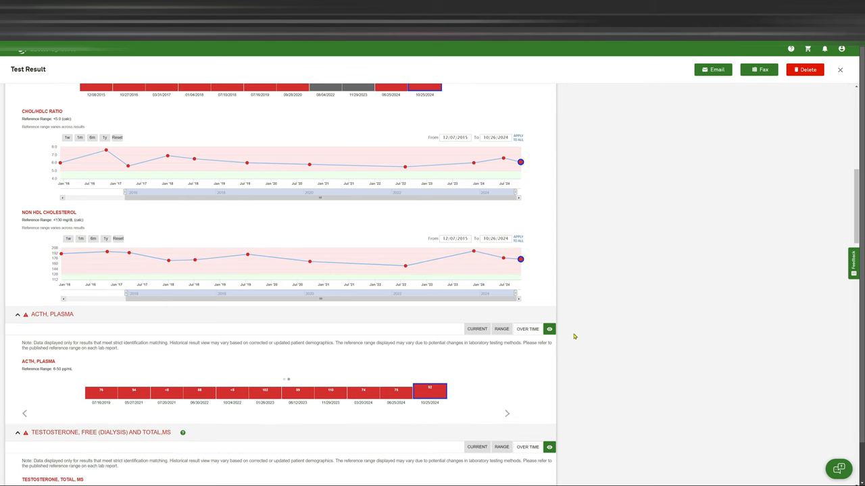
pyautogui.scroll(-3)
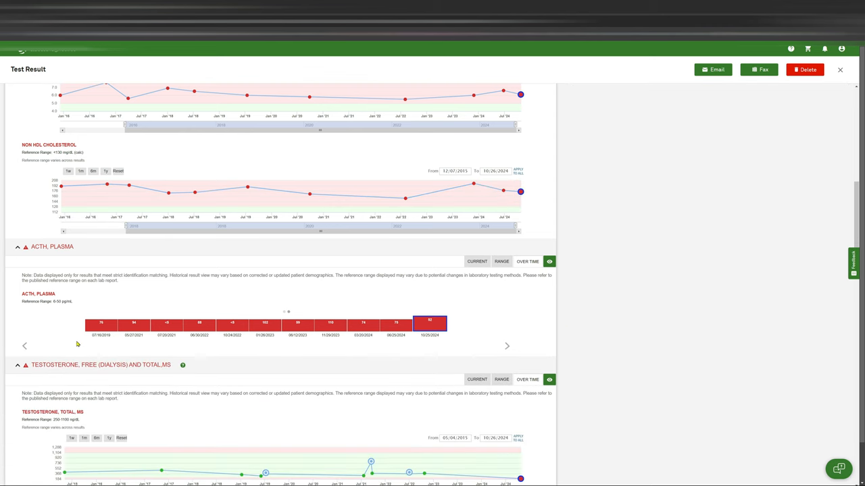
pyautogui.moveTo(291, 338)
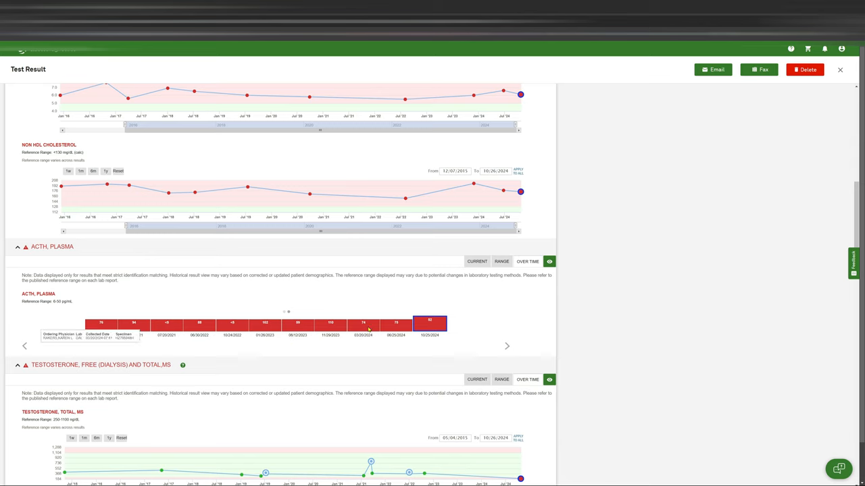
pyautogui.moveTo(264, 324)
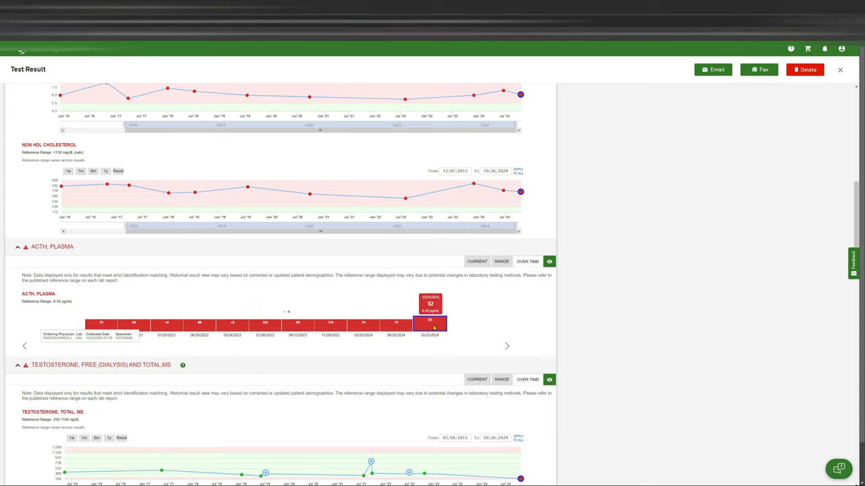
pyautogui.moveTo(274, 369)
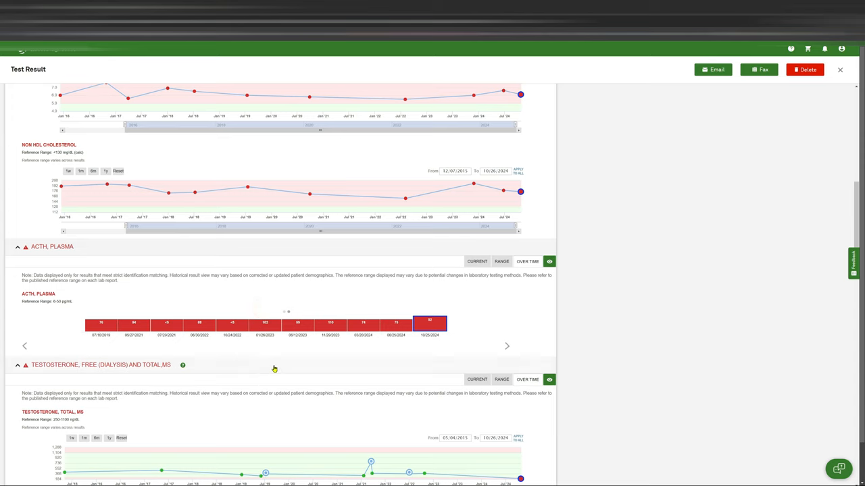
pyautogui.moveTo(113, 338)
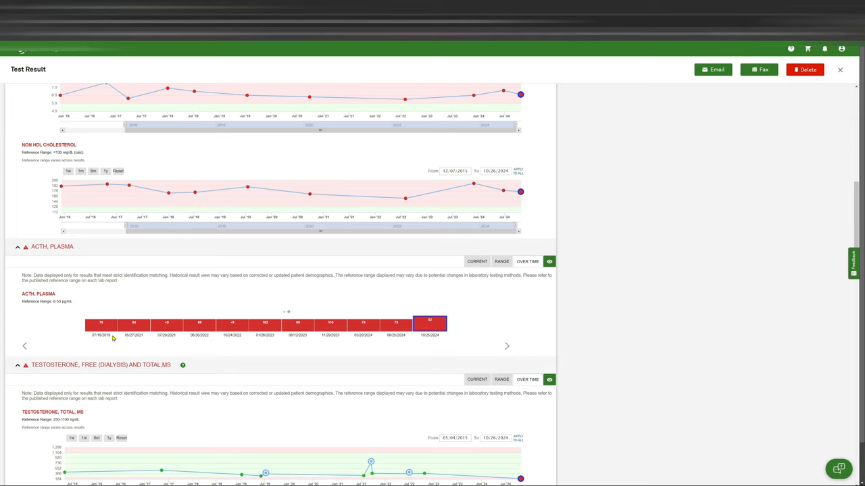
pyautogui.moveTo(105, 343)
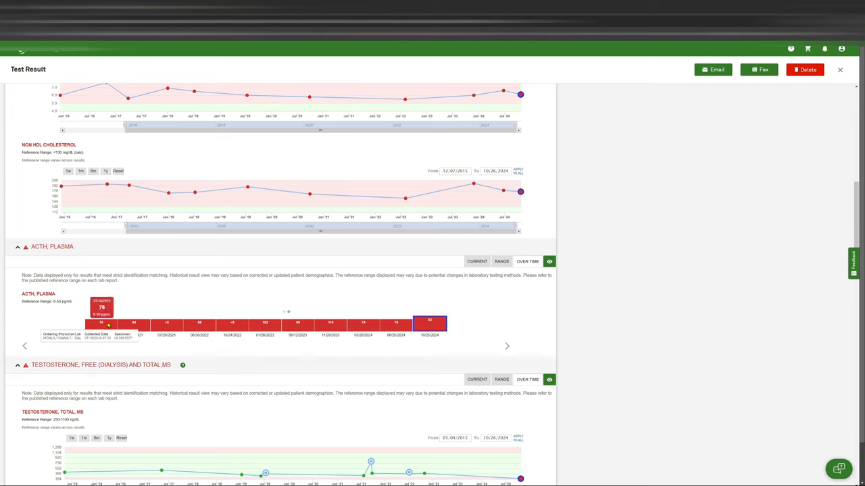
pyautogui.moveTo(29, 303)
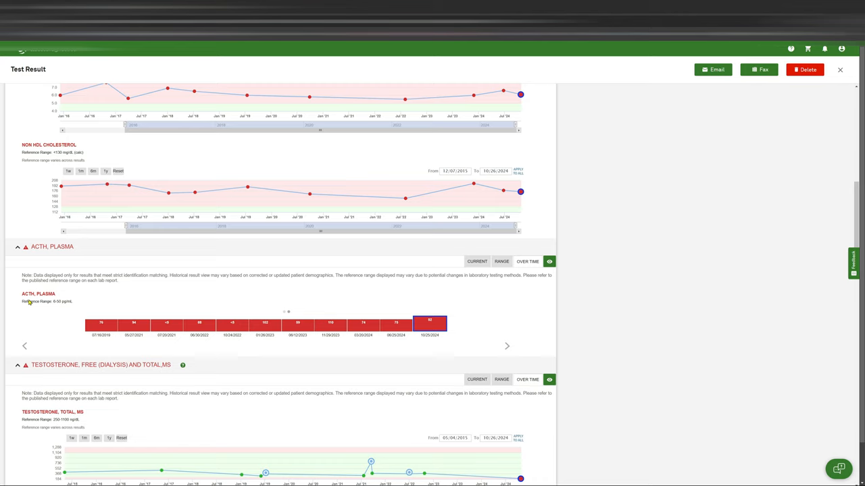
pyautogui.moveTo(362, 287)
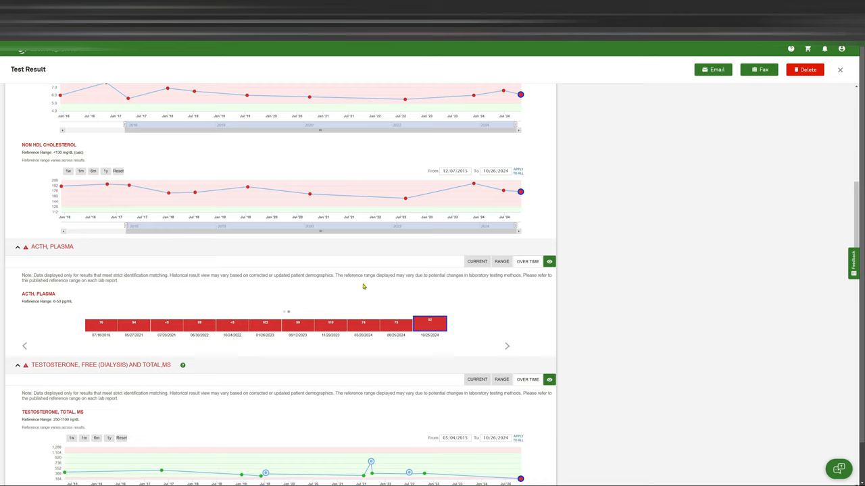
pyautogui.moveTo(459, 249)
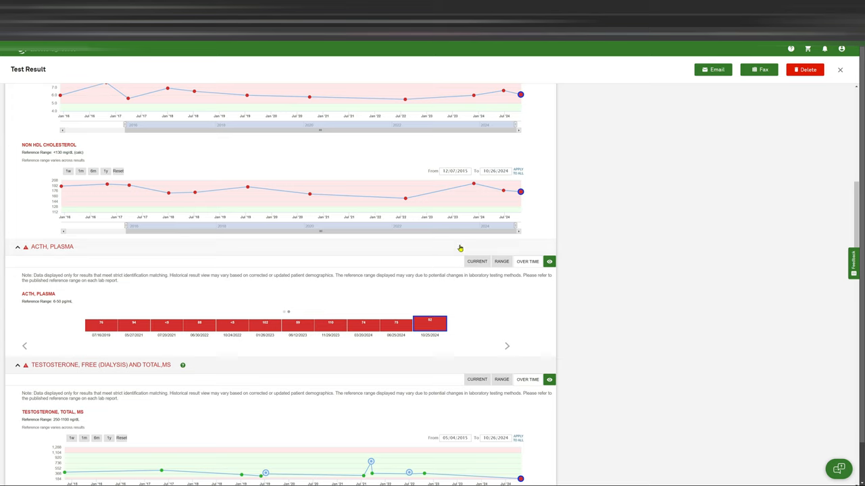
pyautogui.moveTo(484, 273)
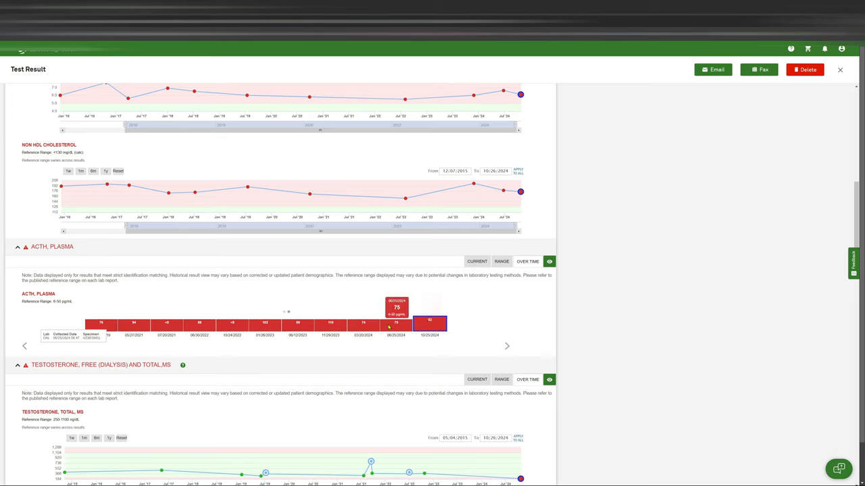
pyautogui.moveTo(330, 323)
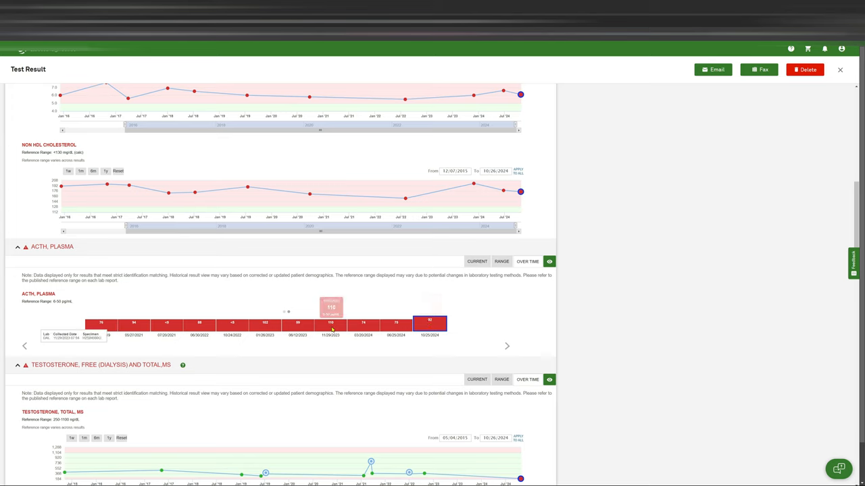
pyautogui.moveTo(429, 324)
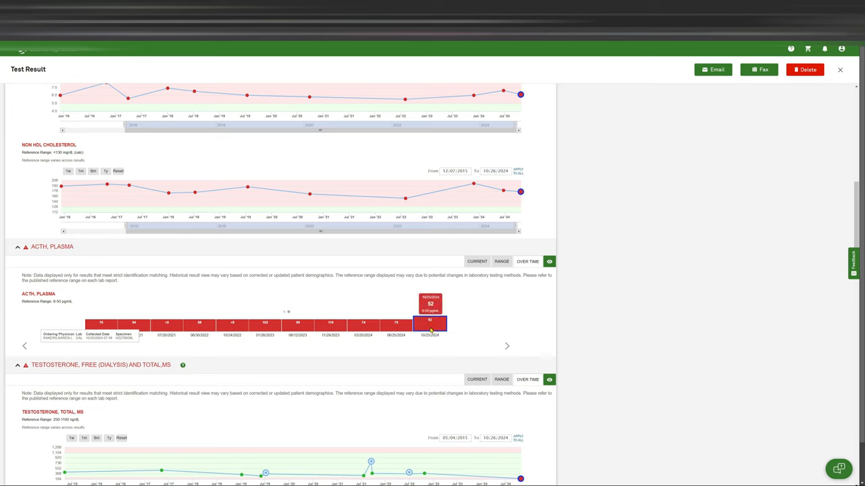
pyautogui.scroll(-3)
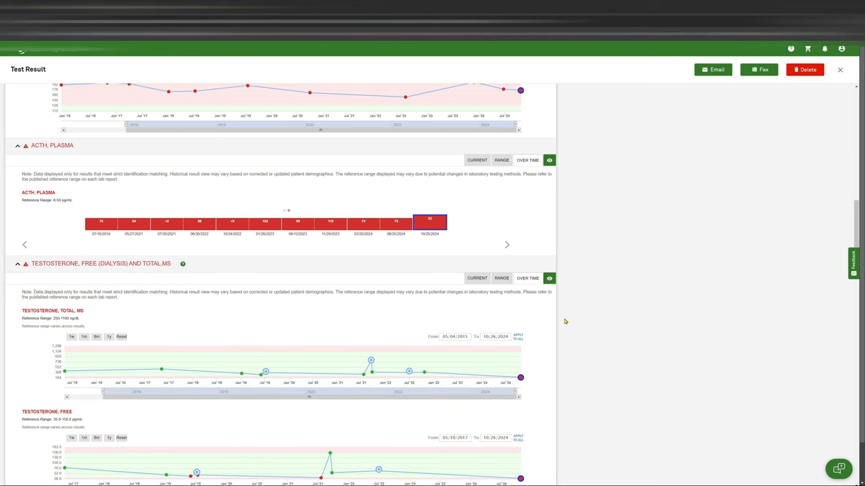
pyautogui.scroll(-3)
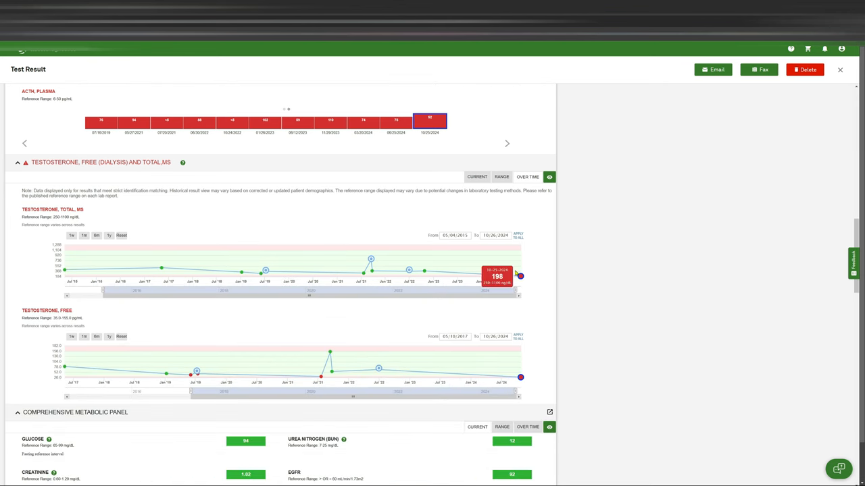
pyautogui.moveTo(538, 285)
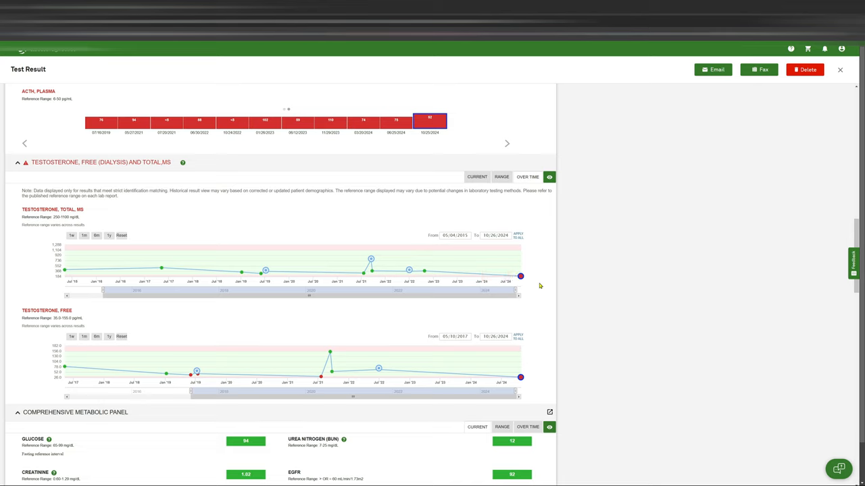
pyautogui.moveTo(599, 343)
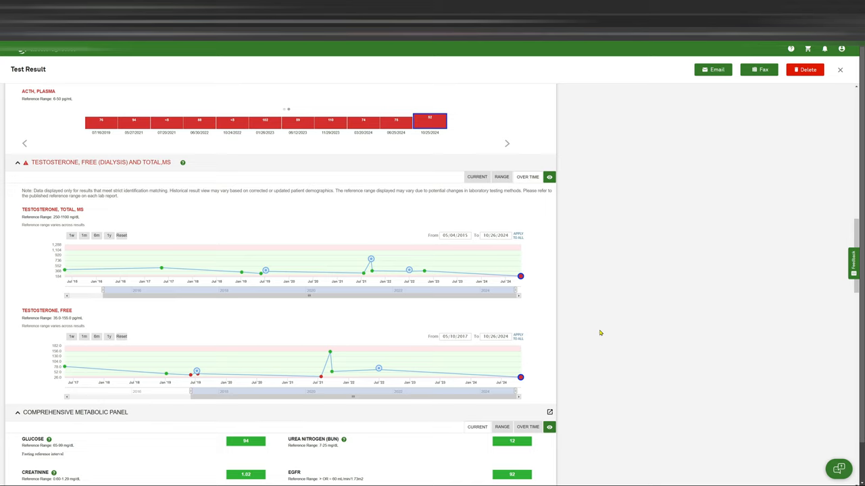
pyautogui.moveTo(446, 267)
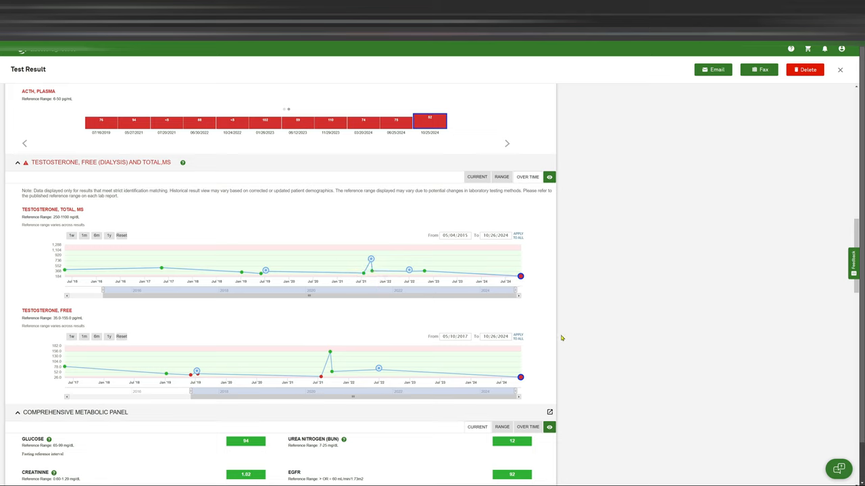
pyautogui.moveTo(570, 316)
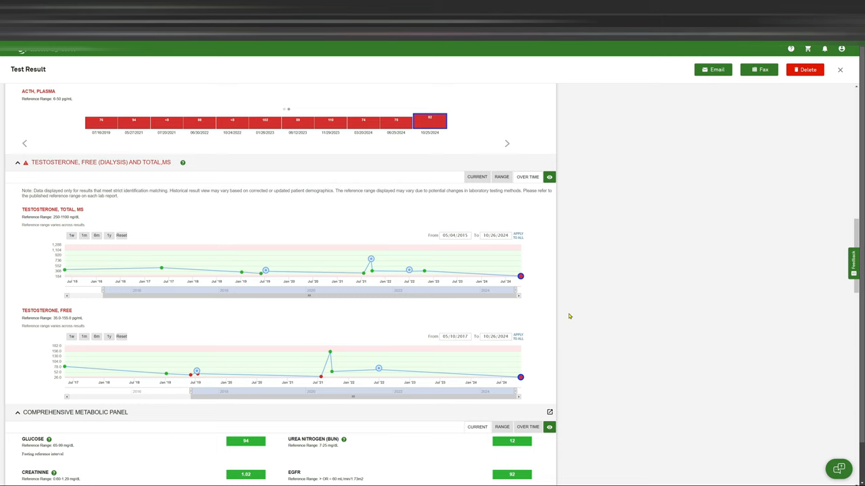
pyautogui.scroll(-3)
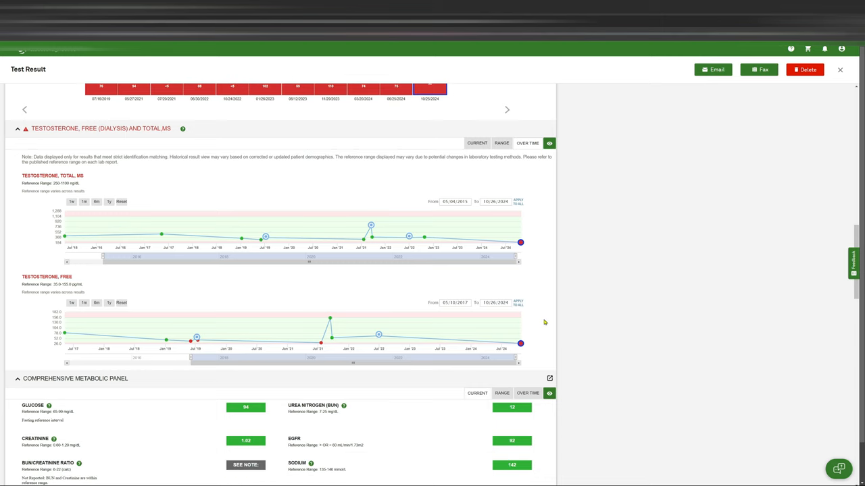
pyautogui.scroll(-3)
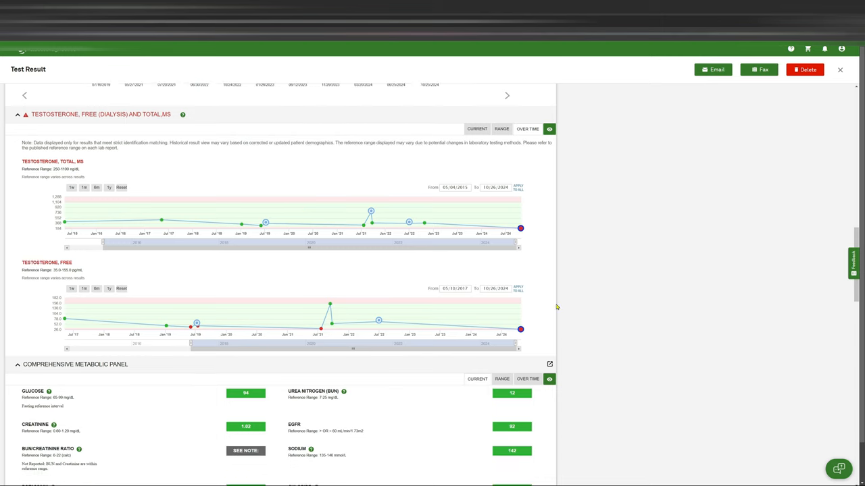
pyautogui.scroll(-3)
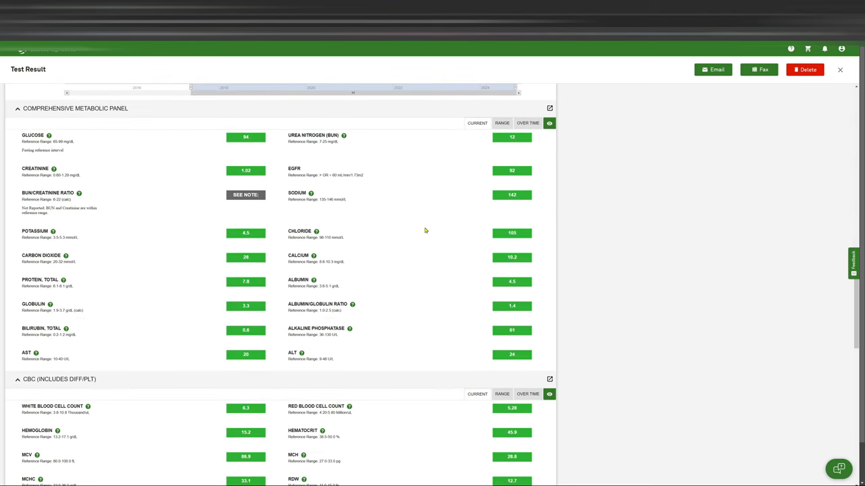
pyautogui.moveTo(167, 139)
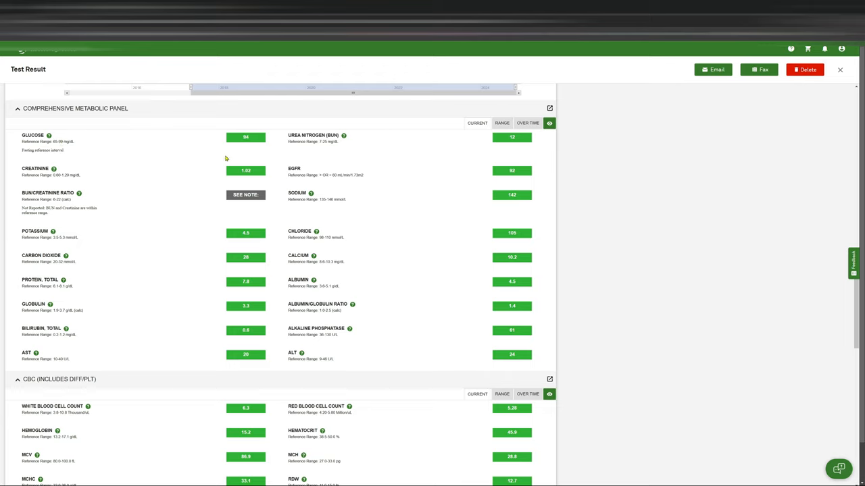
pyautogui.moveTo(232, 157)
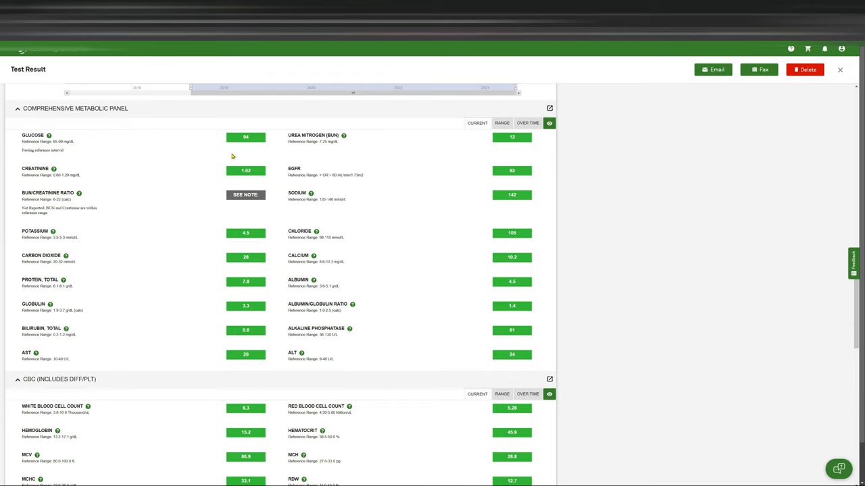
pyautogui.moveTo(265, 137)
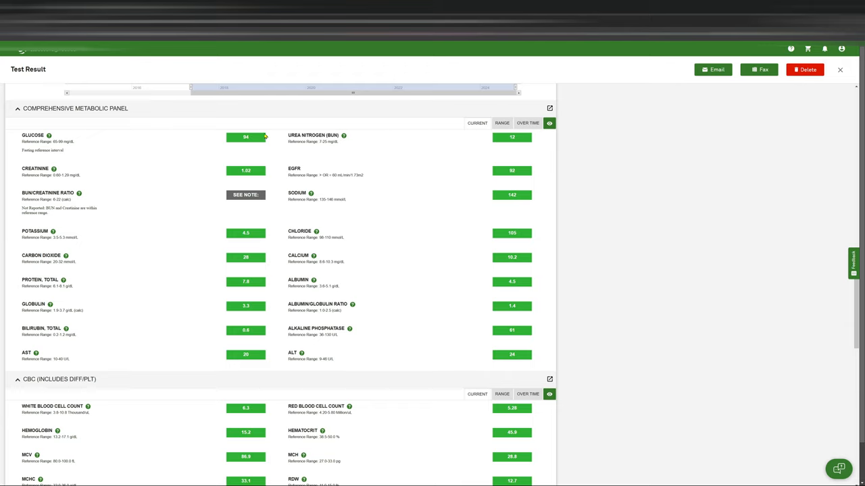
pyautogui.moveTo(343, 199)
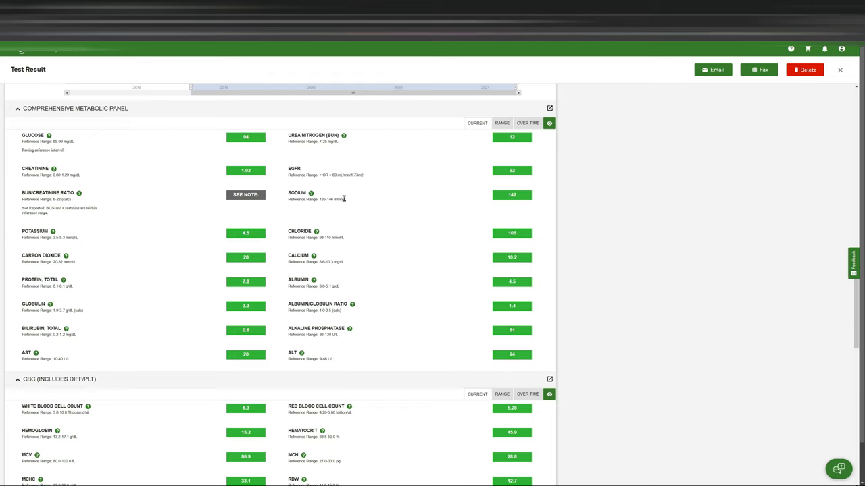
pyautogui.scroll(-3)
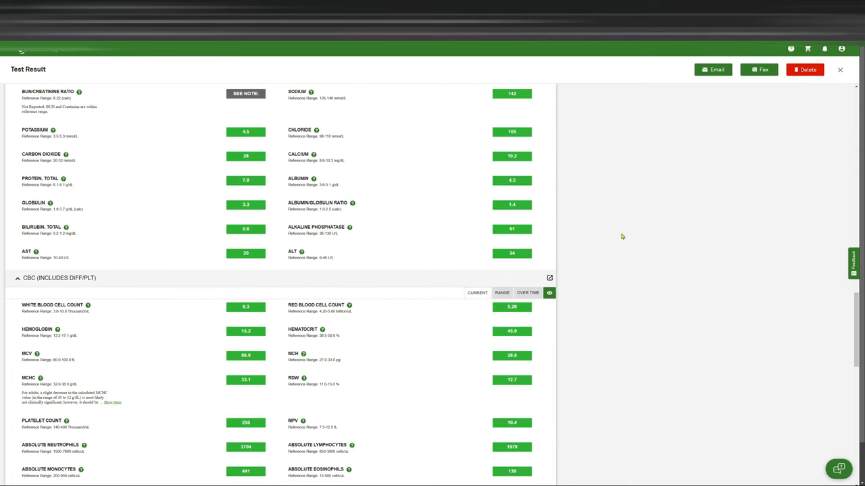
pyautogui.scroll(-3)
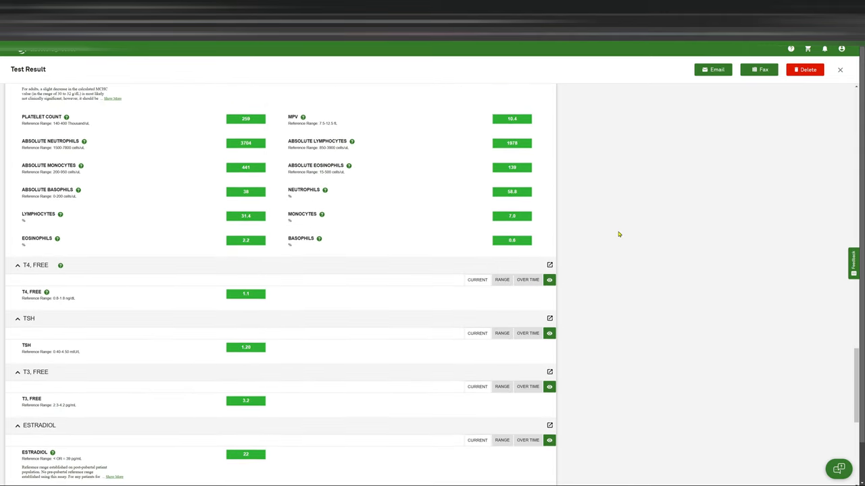
pyautogui.scroll(-3)
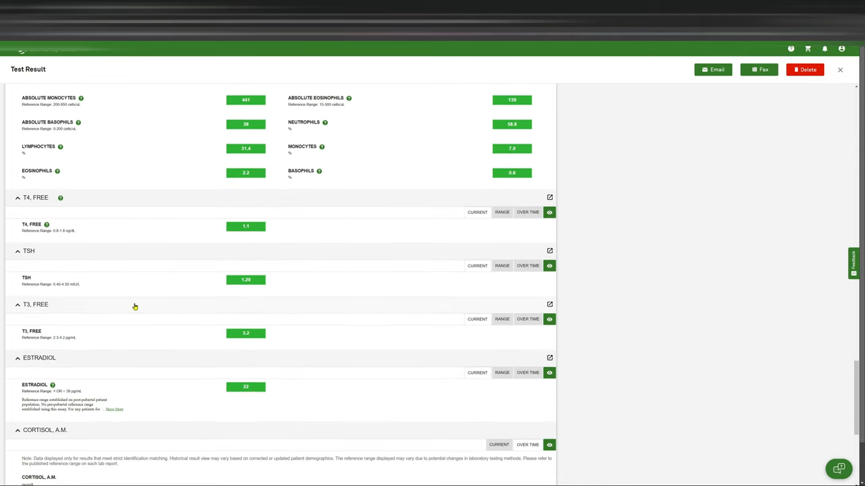
pyautogui.scroll(-3)
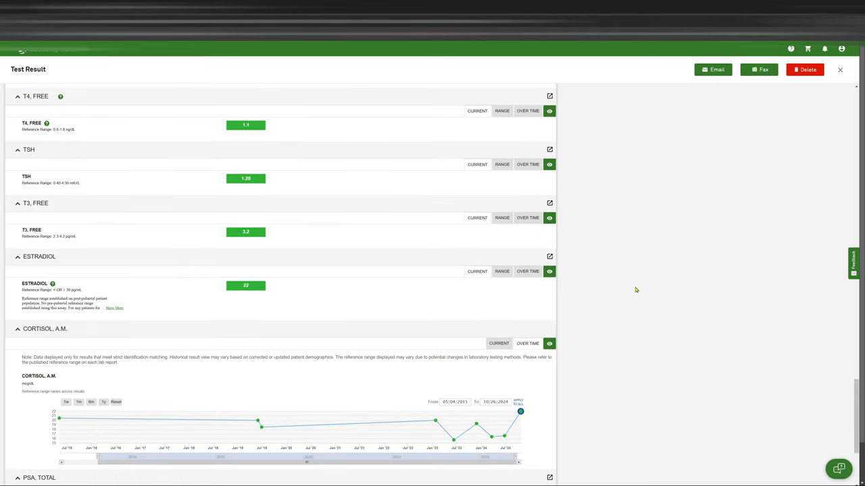
pyautogui.scroll(-3)
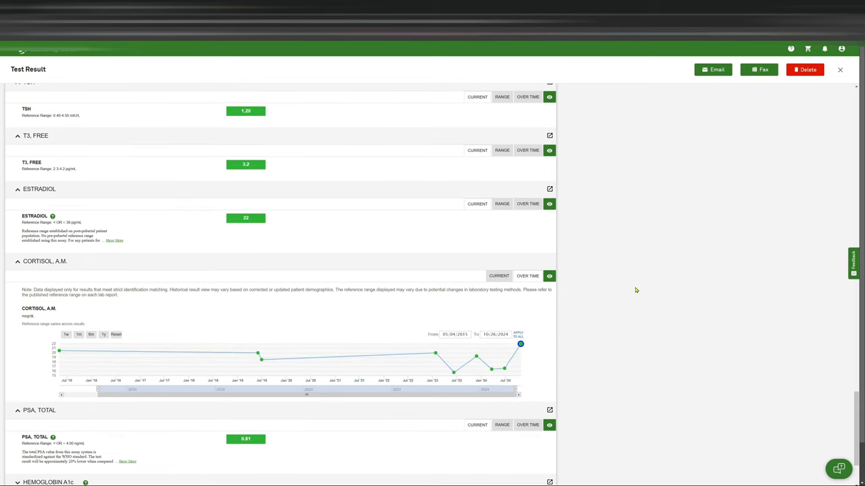
pyautogui.moveTo(416, 279)
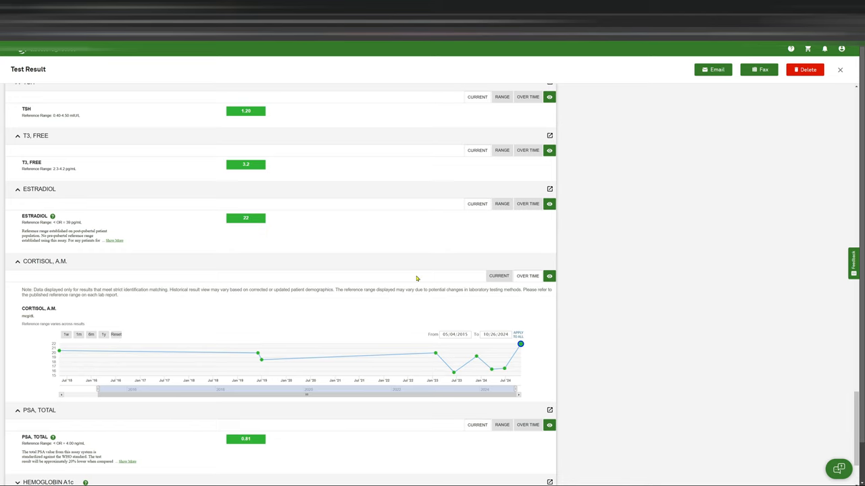
pyautogui.moveTo(520, 344)
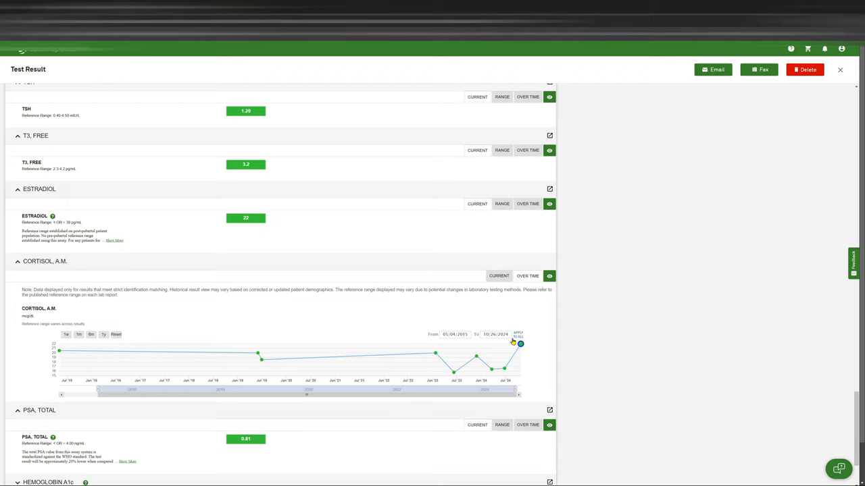
pyautogui.moveTo(192, 301)
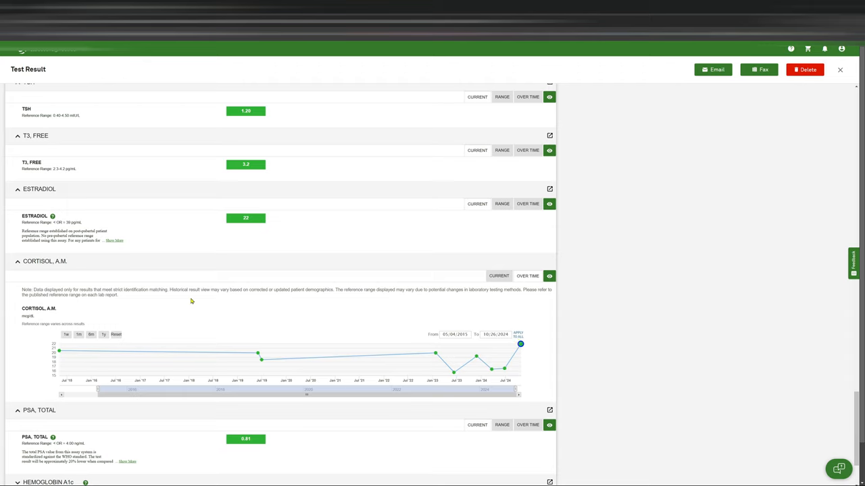
pyautogui.moveTo(81, 321)
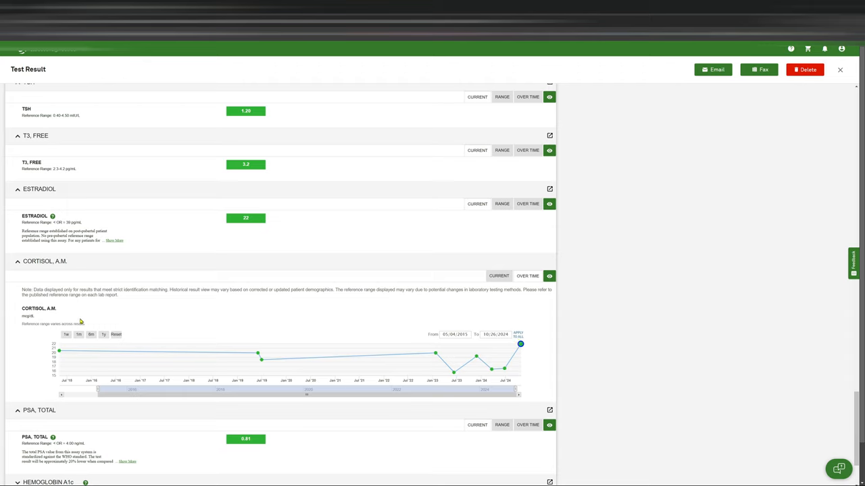
pyautogui.moveTo(78, 364)
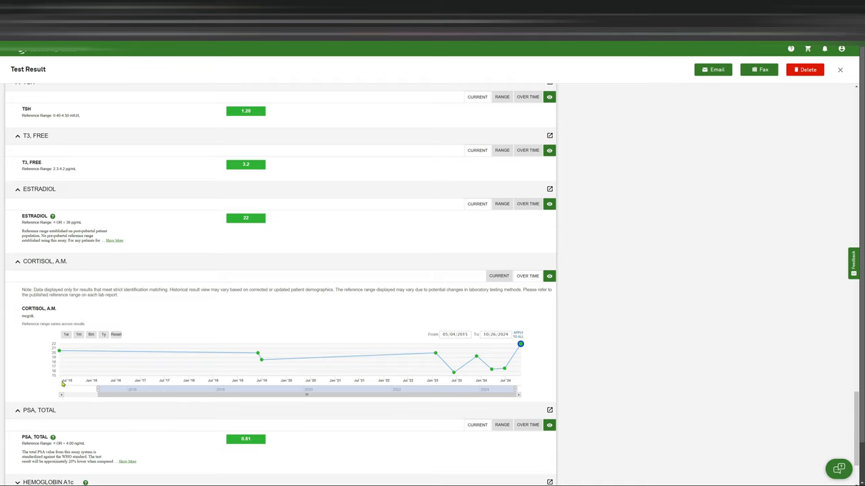
pyautogui.moveTo(59, 351)
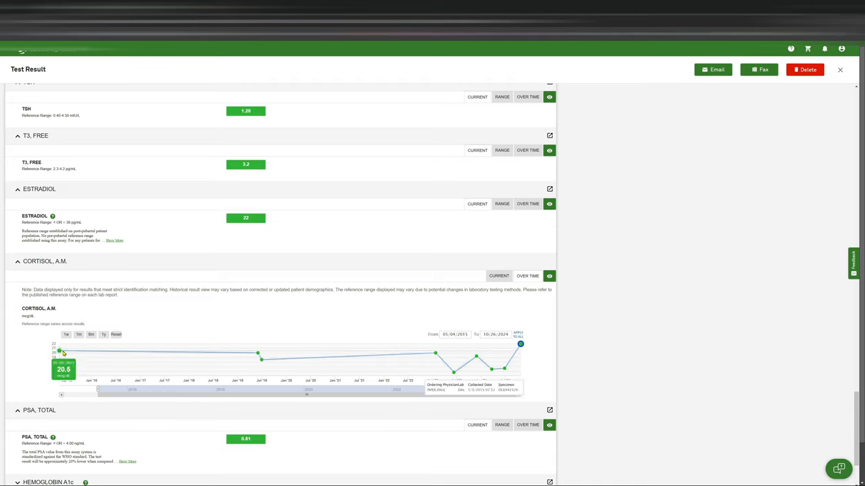
pyautogui.moveTo(520, 345)
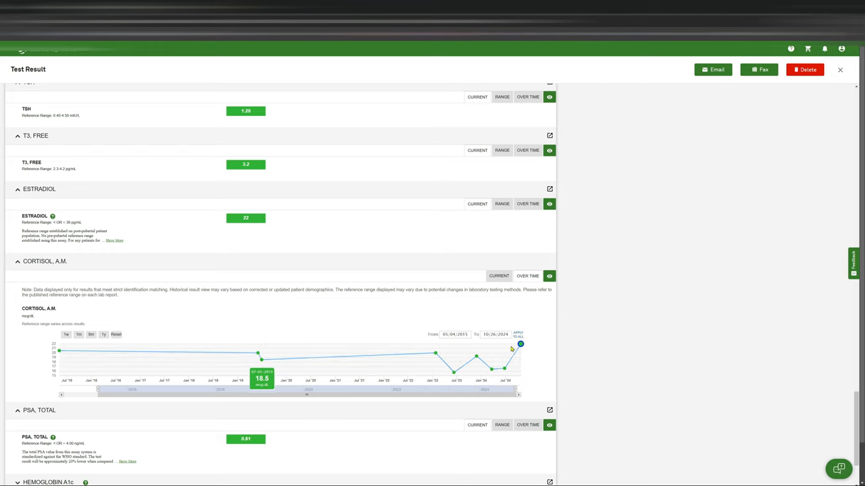
pyautogui.moveTo(526, 354)
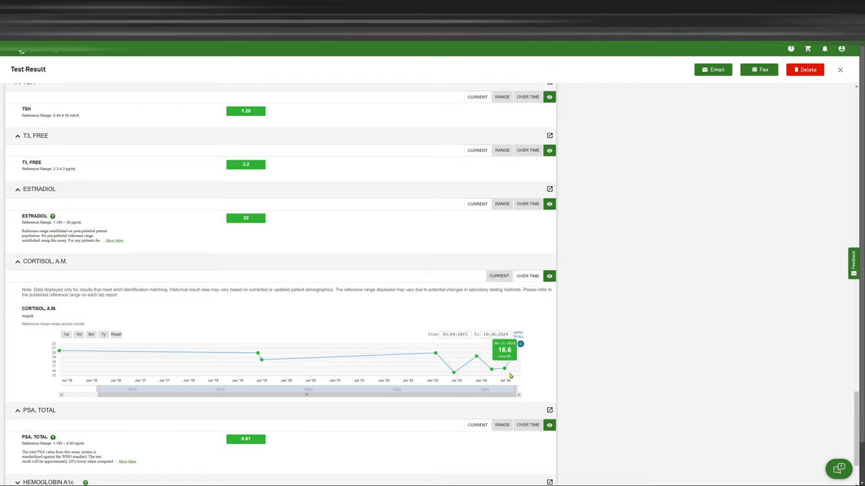
pyautogui.moveTo(537, 329)
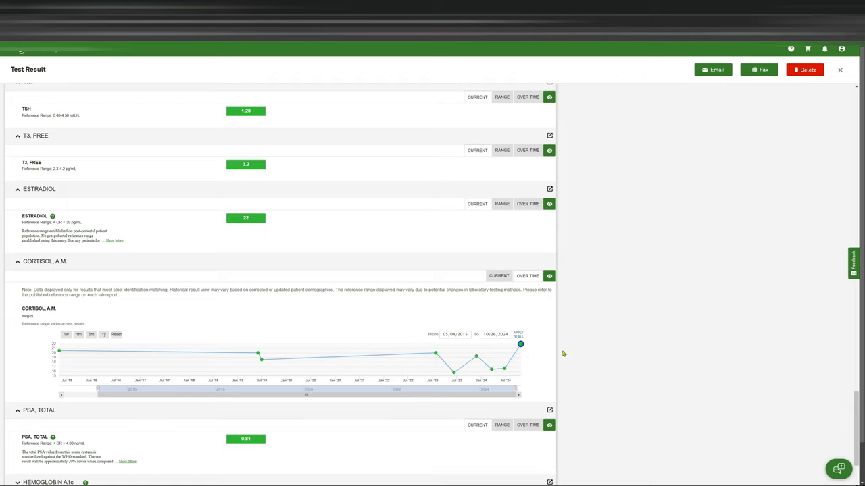
pyautogui.moveTo(283, 427)
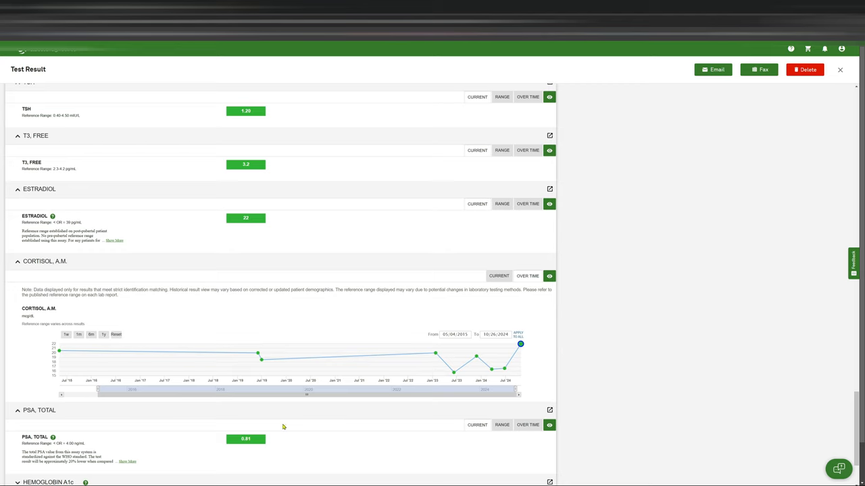
pyautogui.moveTo(532, 370)
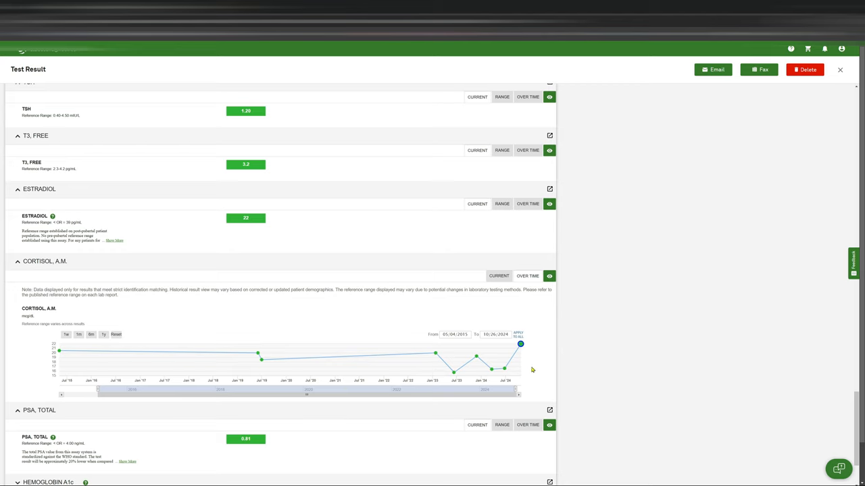
pyautogui.moveTo(117, 465)
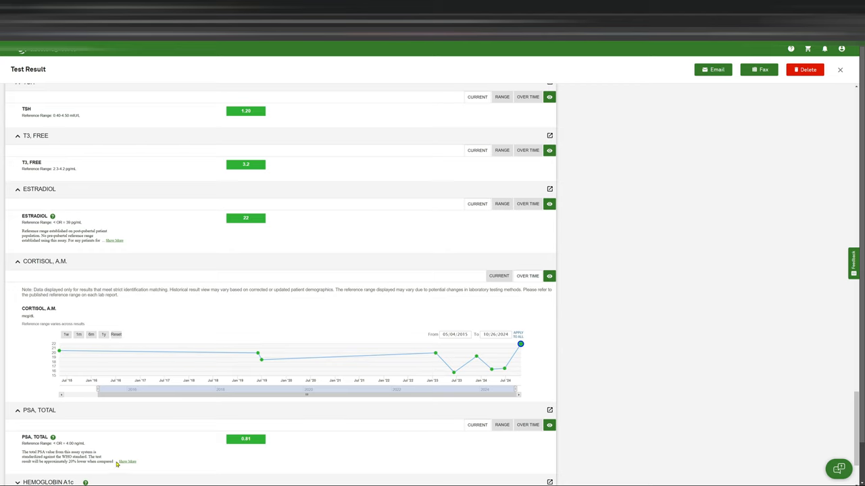
pyautogui.moveTo(117, 420)
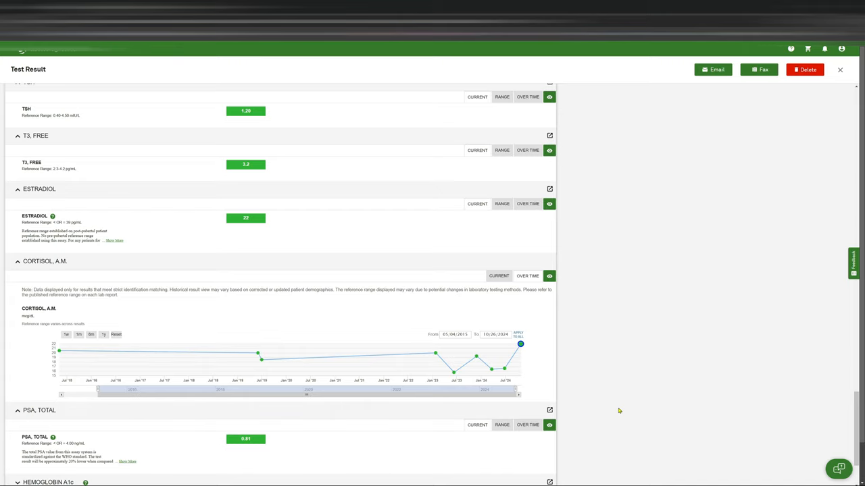
pyautogui.scroll(-3)
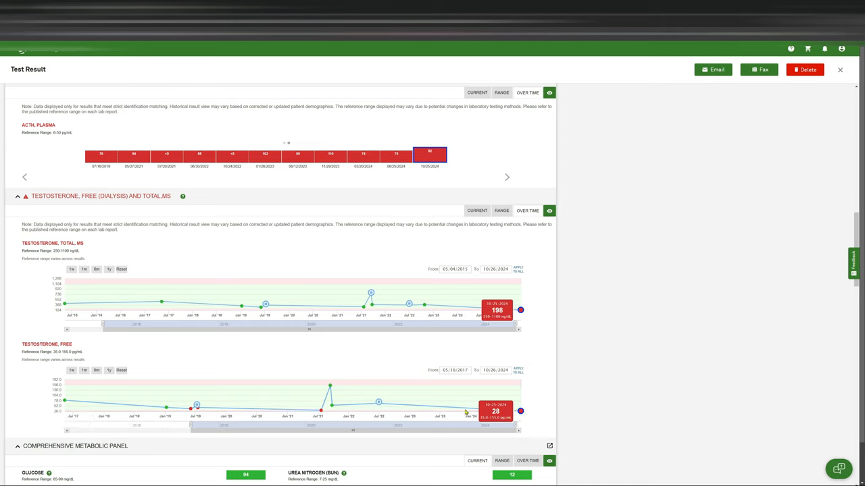
pyautogui.moveTo(330, 389)
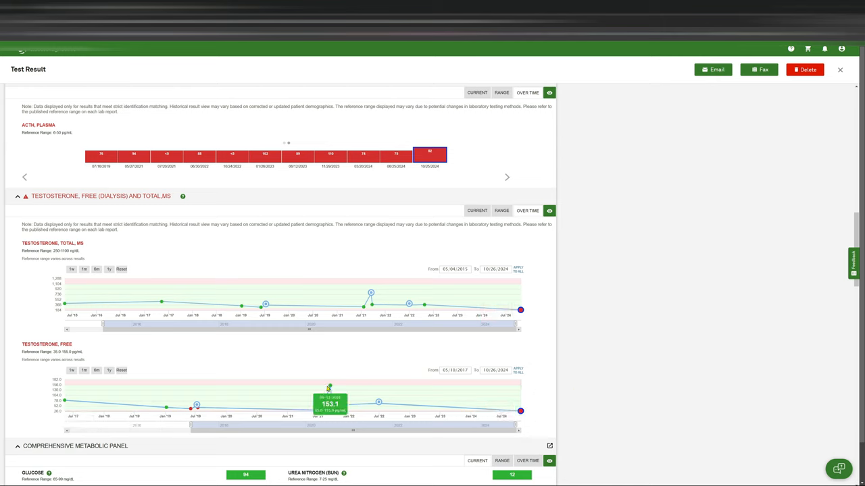
pyautogui.moveTo(370, 293)
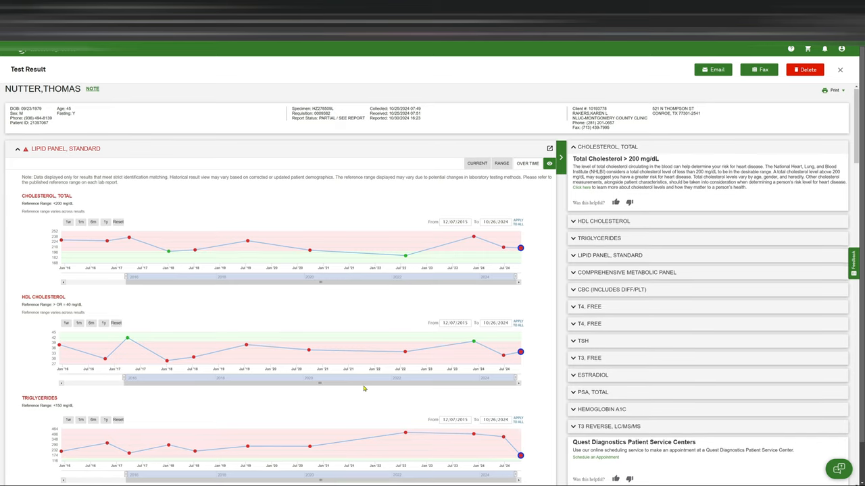
pyautogui.scroll(-3)
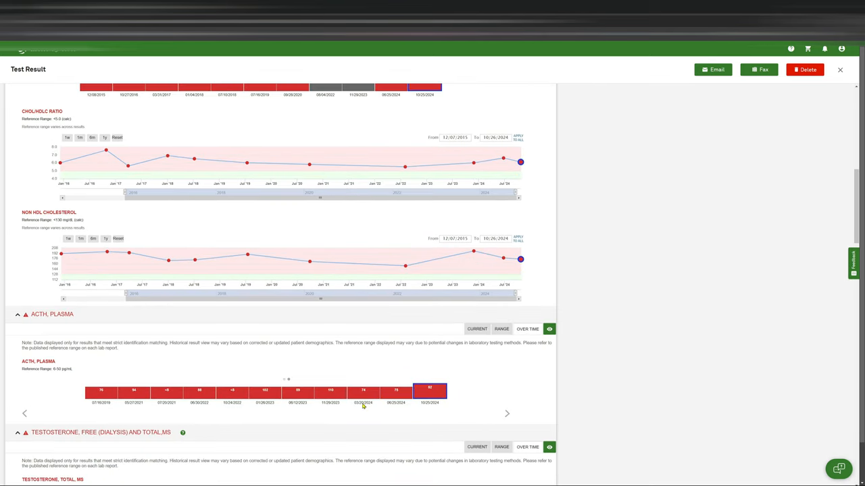
pyautogui.scroll(-3)
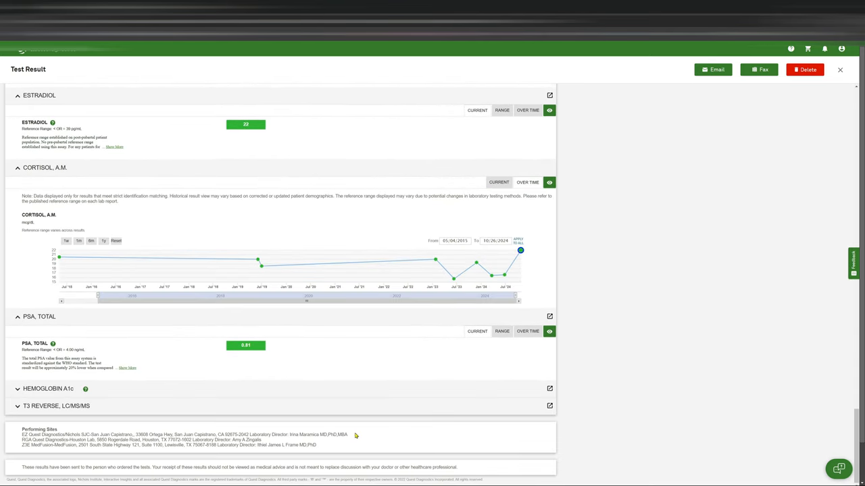
pyautogui.moveTo(256, 427)
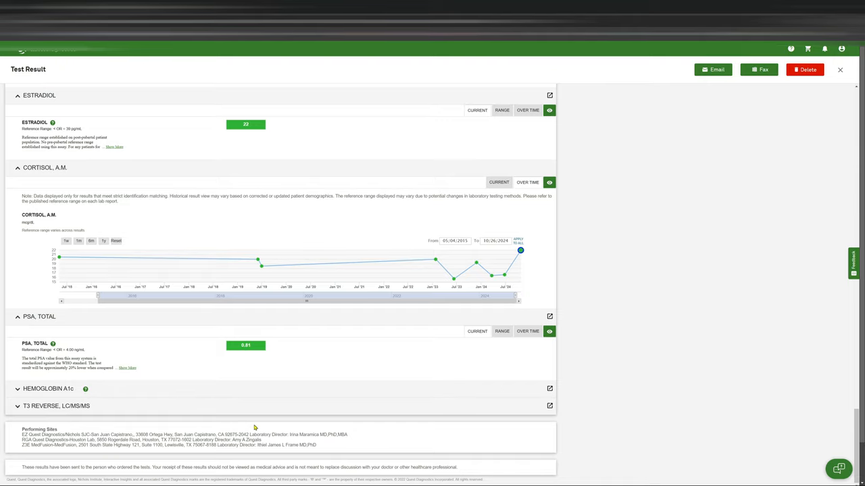
pyautogui.scroll(-3)
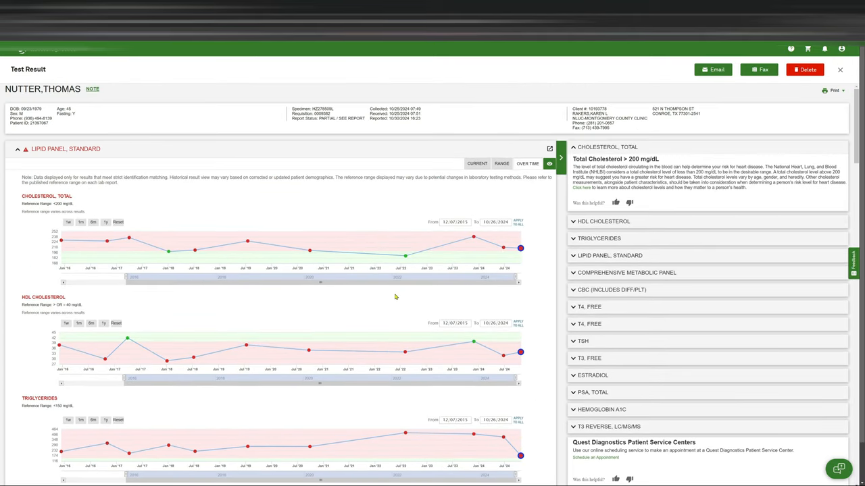
pyautogui.moveTo(227, 215)
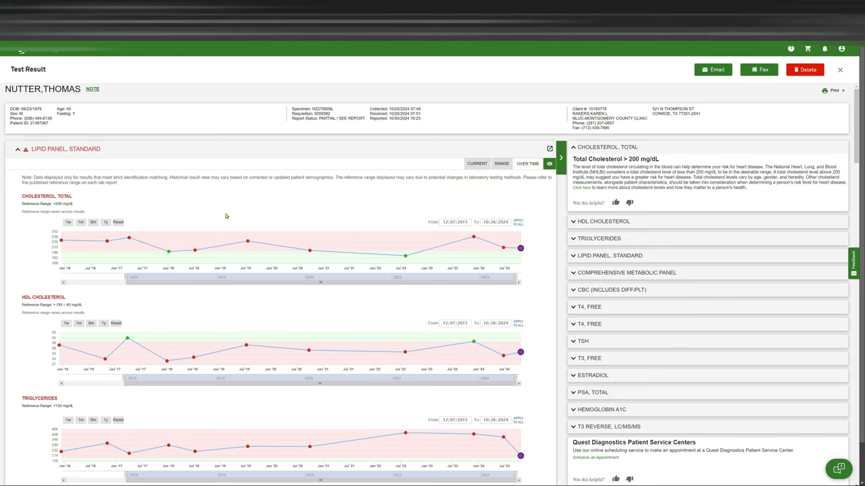